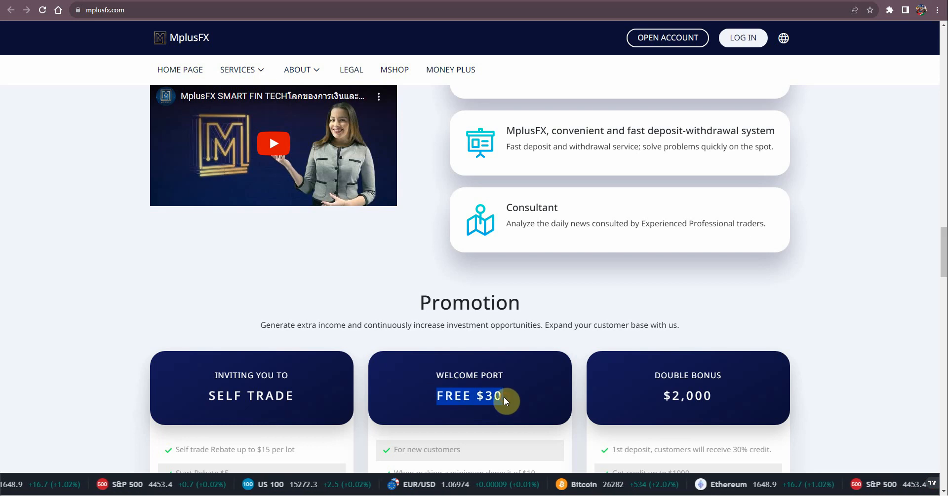
mouse_move(505, 399)
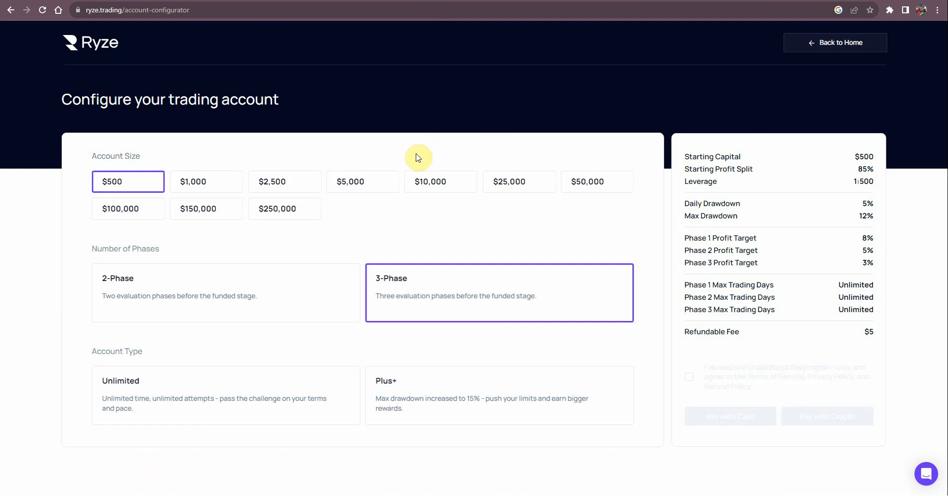
mouse_move(402, 164)
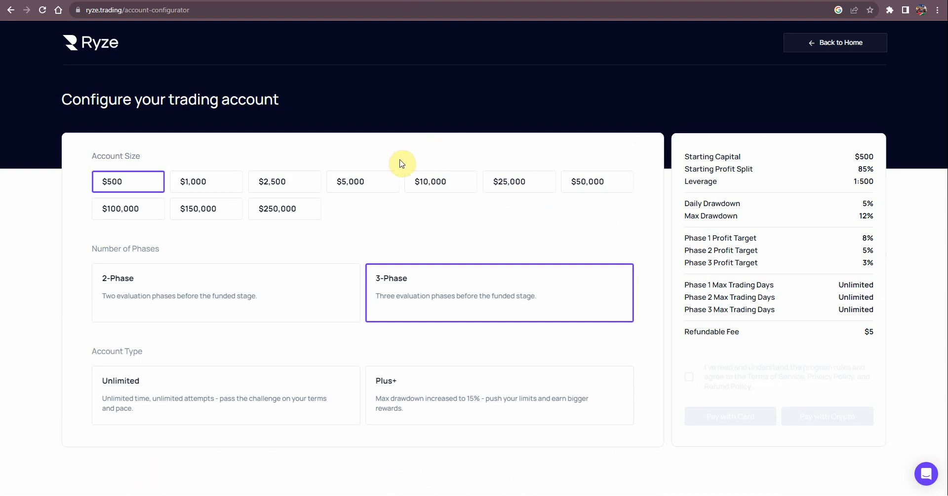
mouse_move(160, 209)
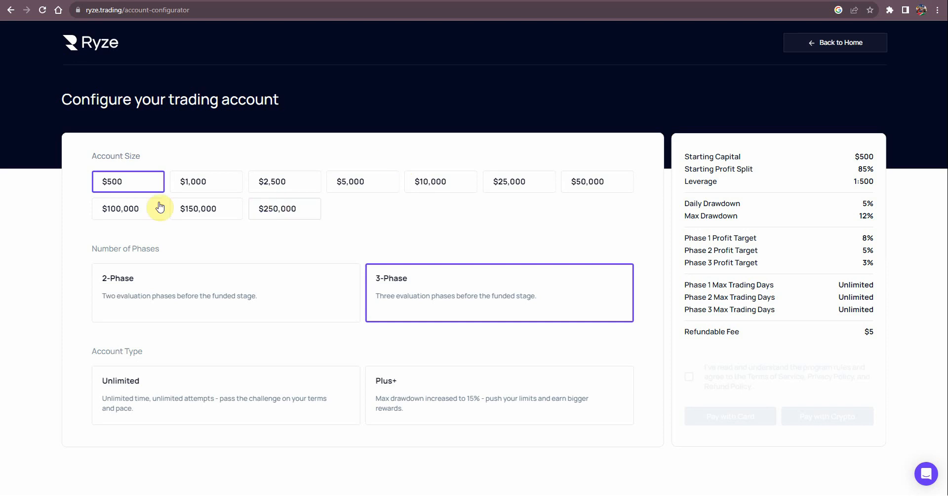
mouse_move(862, 336)
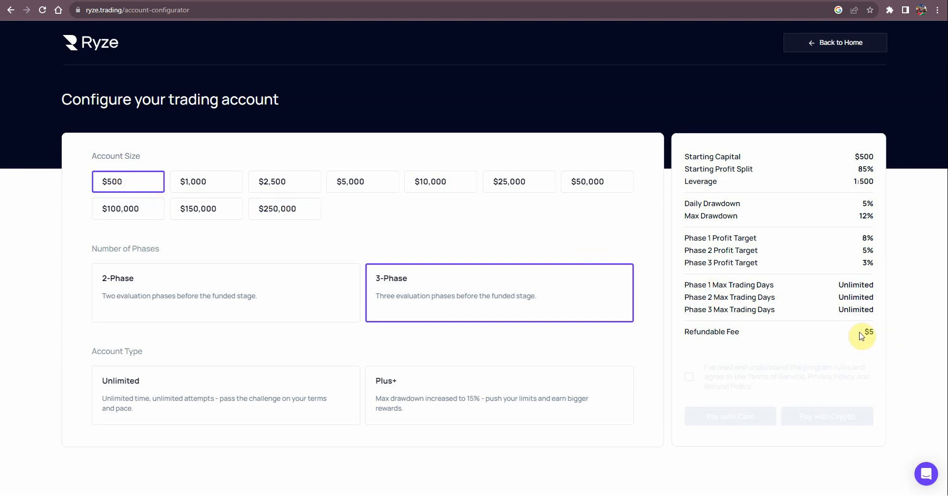
mouse_move(876, 336)
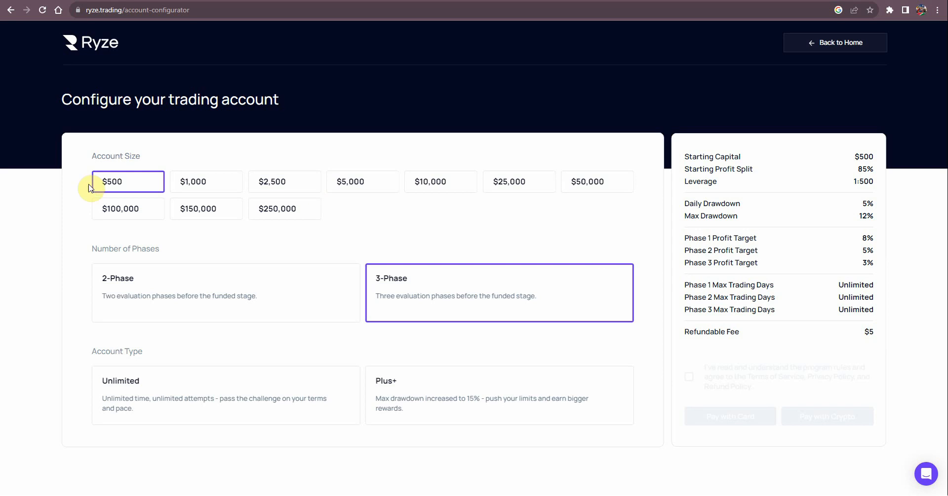
mouse_move(111, 181)
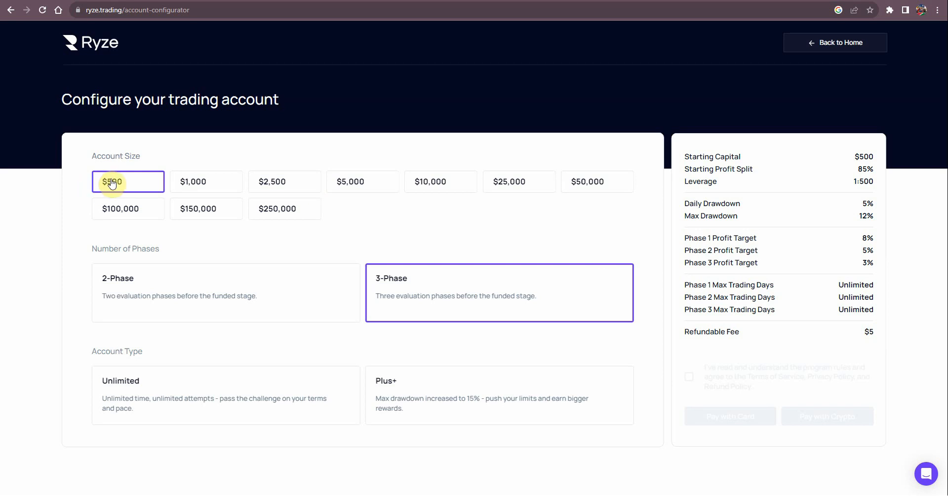
- Step the 3-Phase account size through $1,000, $2,500, $5,000 and $10,000, comparing fees
left_click(206, 182)
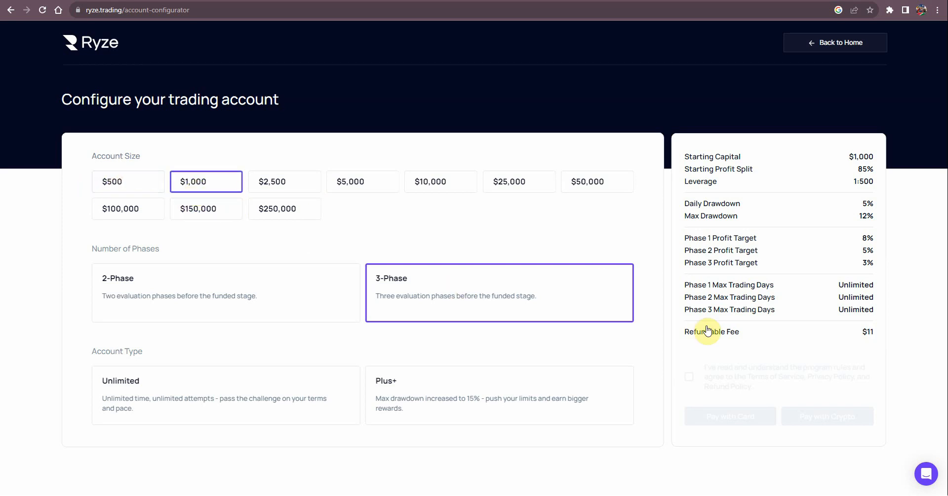
mouse_move(870, 333)
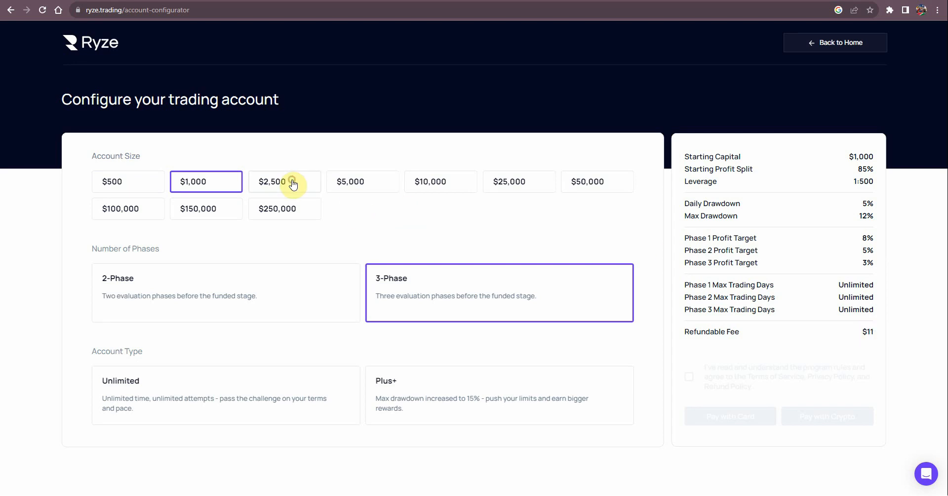
left_click(284, 181)
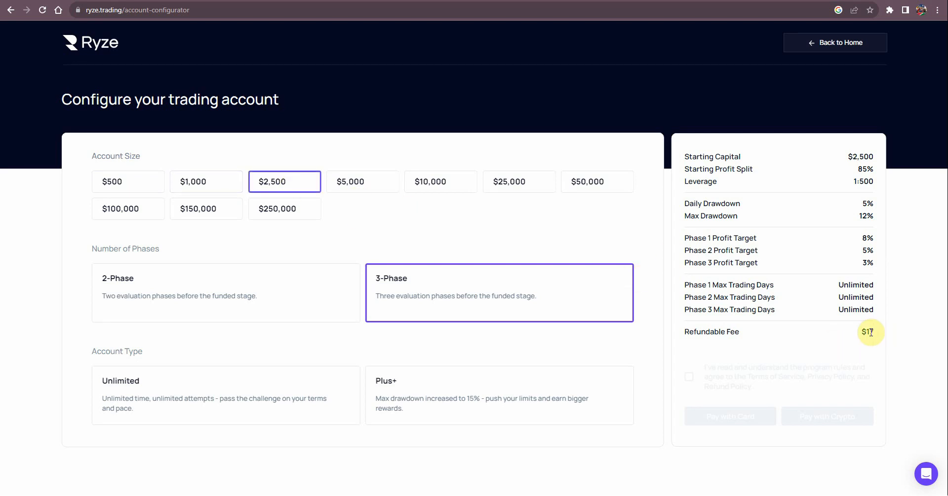
mouse_move(362, 182)
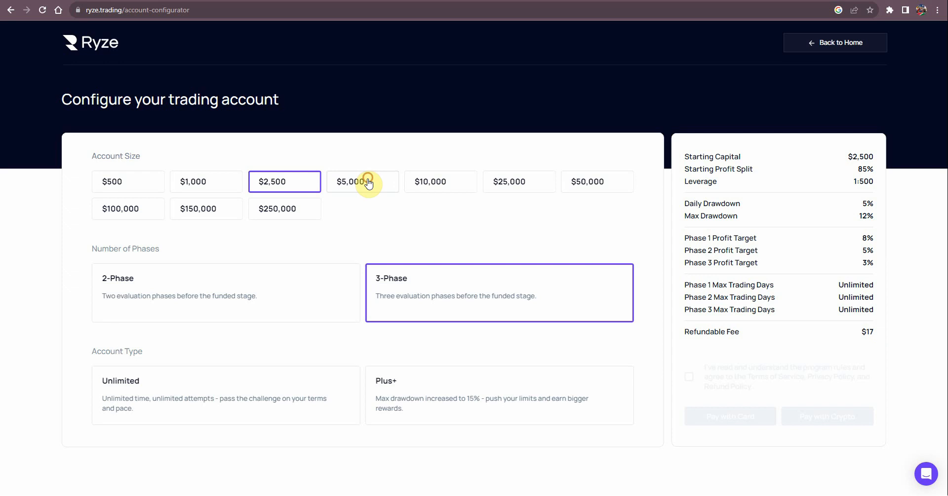
left_click(363, 182)
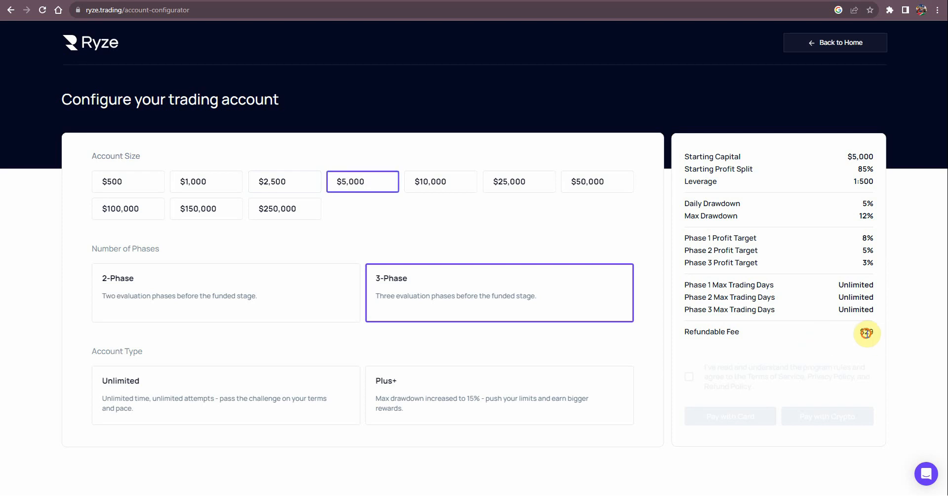
left_click(440, 181)
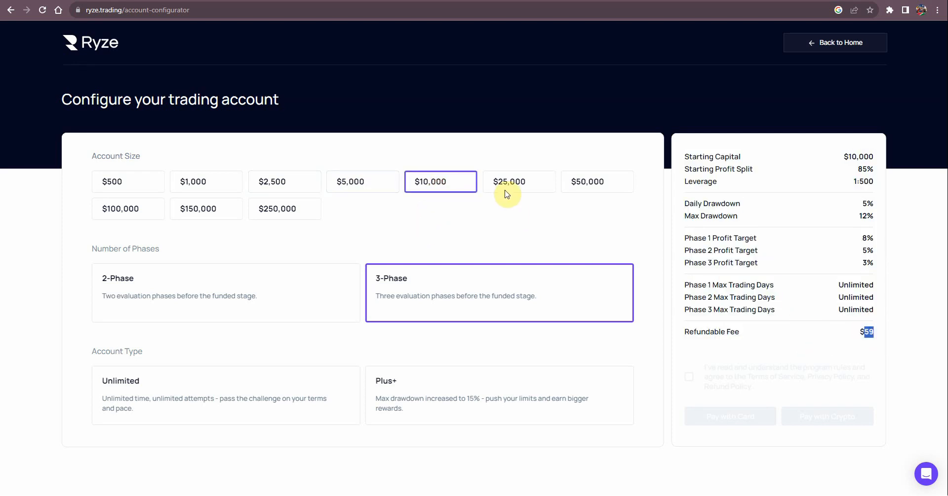
- Continue through $25,000, $50,000, $150,000 and $250,000, reaching the $569 refundable fee
left_click(518, 182)
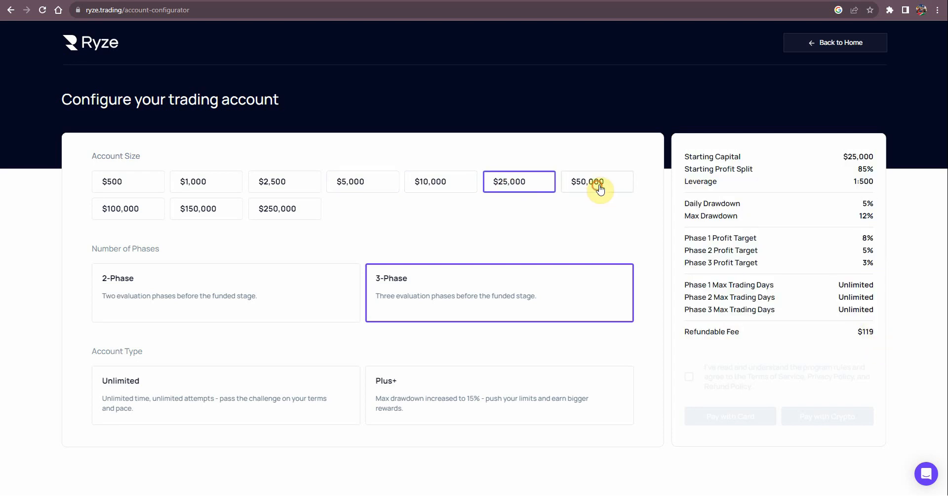
left_click(596, 181)
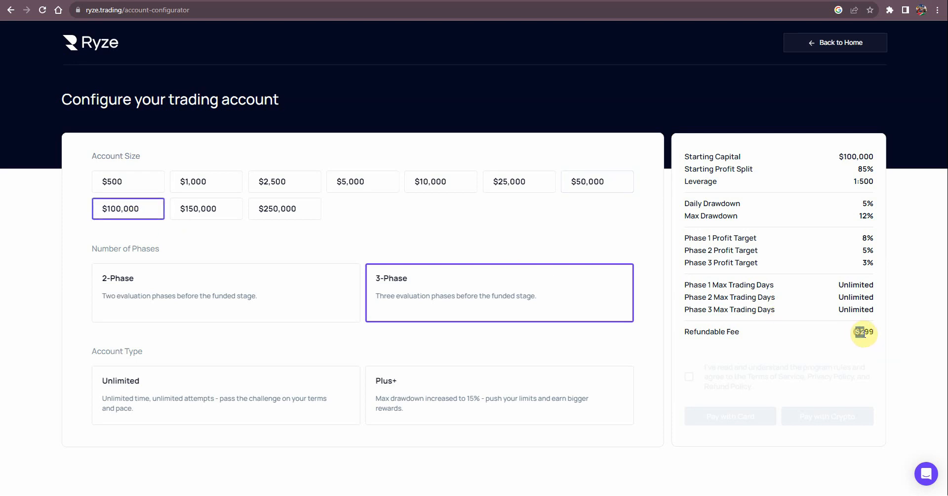
mouse_move(205, 209)
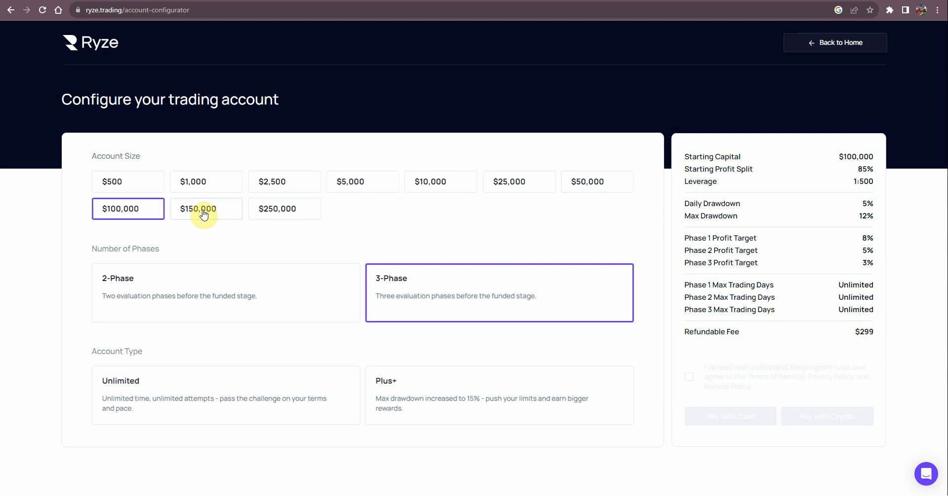
left_click(205, 208)
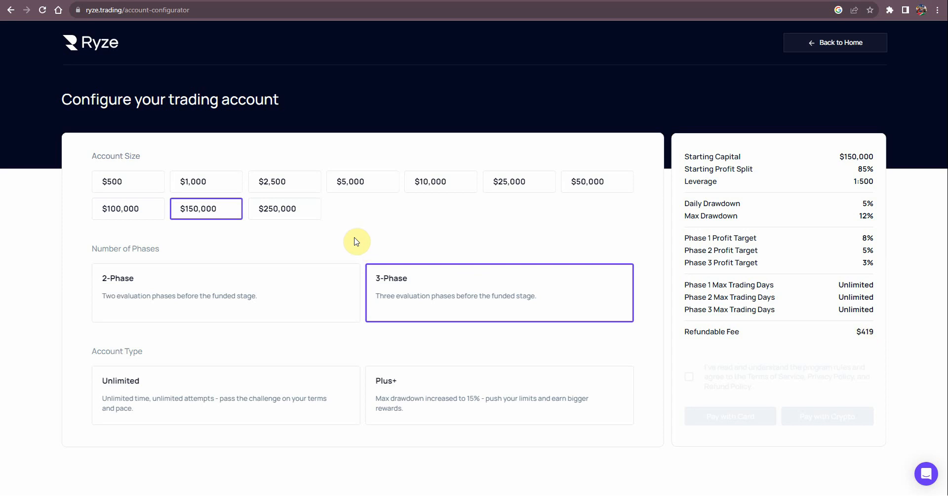
left_click(284, 208)
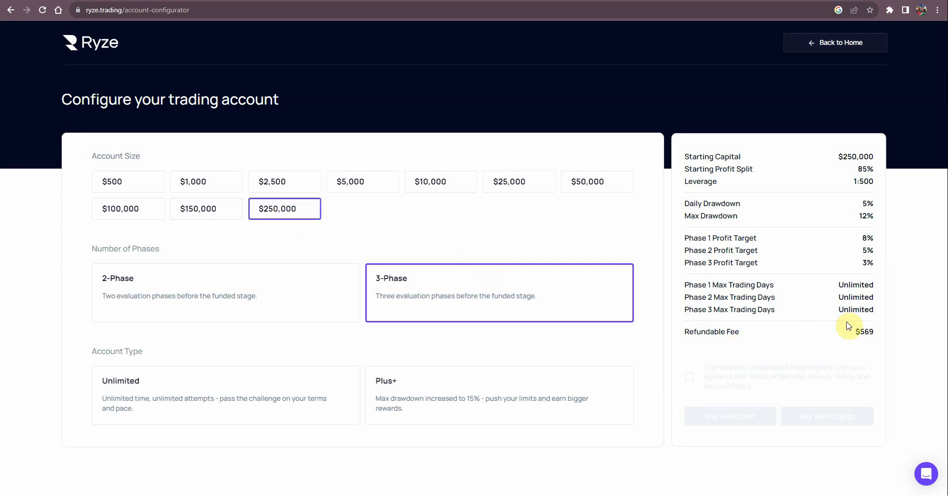
mouse_move(866, 333)
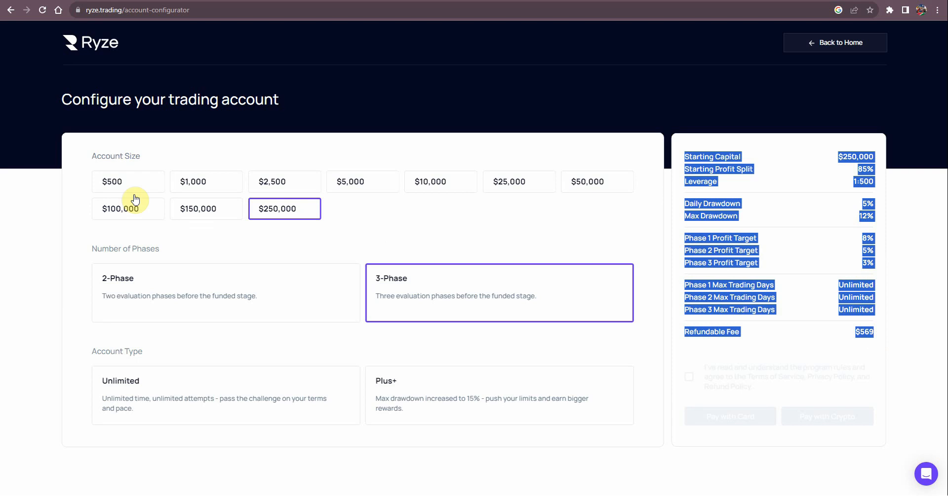
- Drop the account size to $500, then settle on $1,000 with an $11 refundable fee
left_click(128, 181)
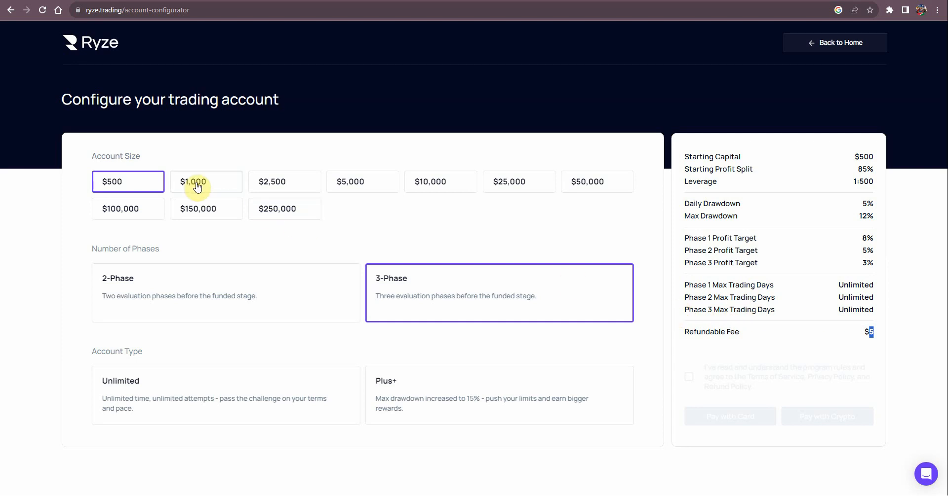
left_click(205, 182)
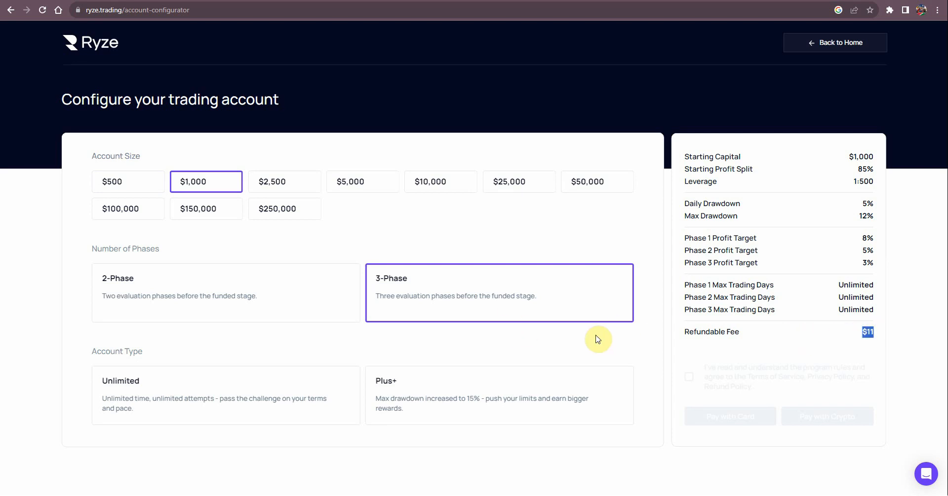
mouse_move(145, 290)
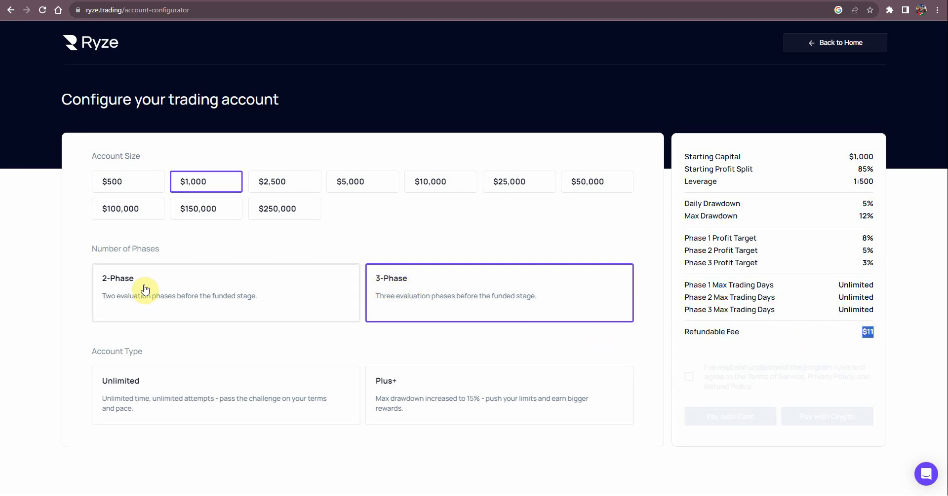
mouse_move(649, 310)
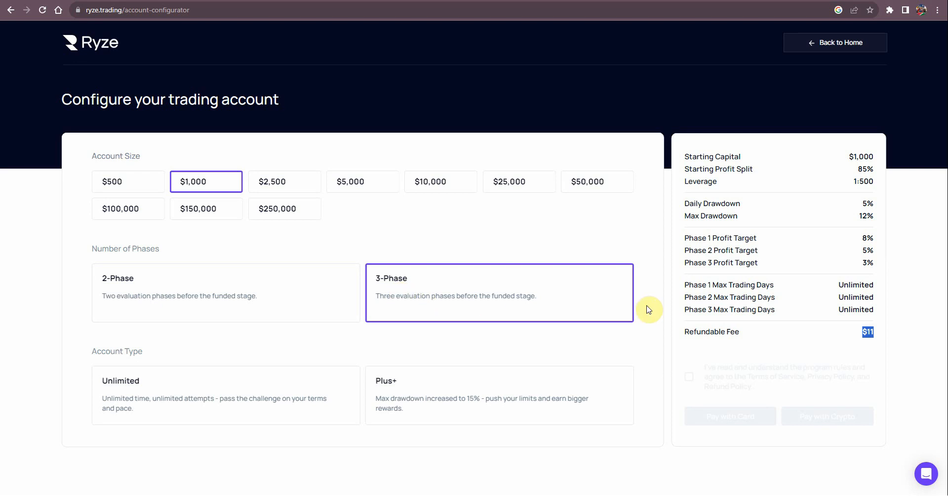
mouse_move(772, 261)
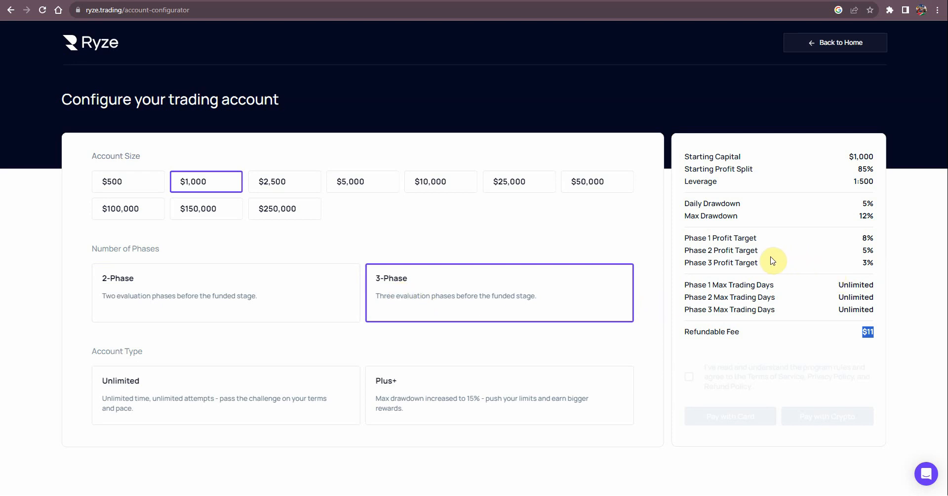
left_click(225, 293)
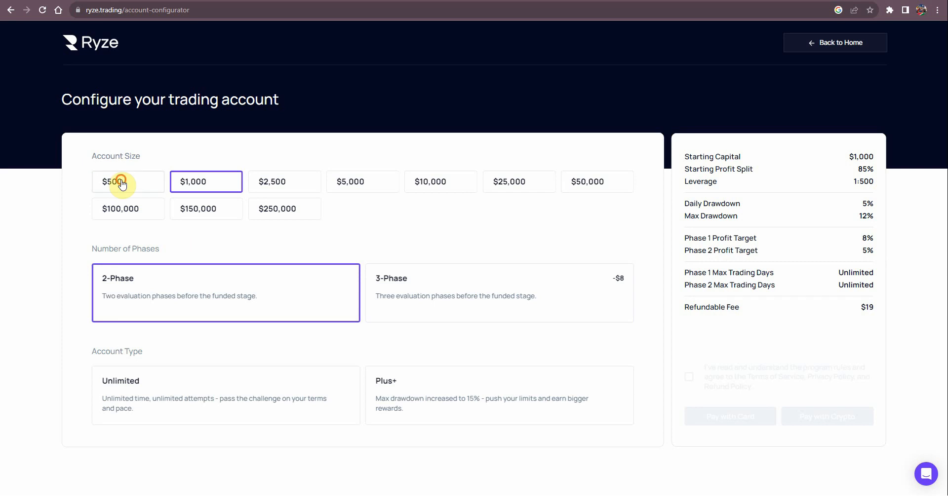
left_click(127, 181)
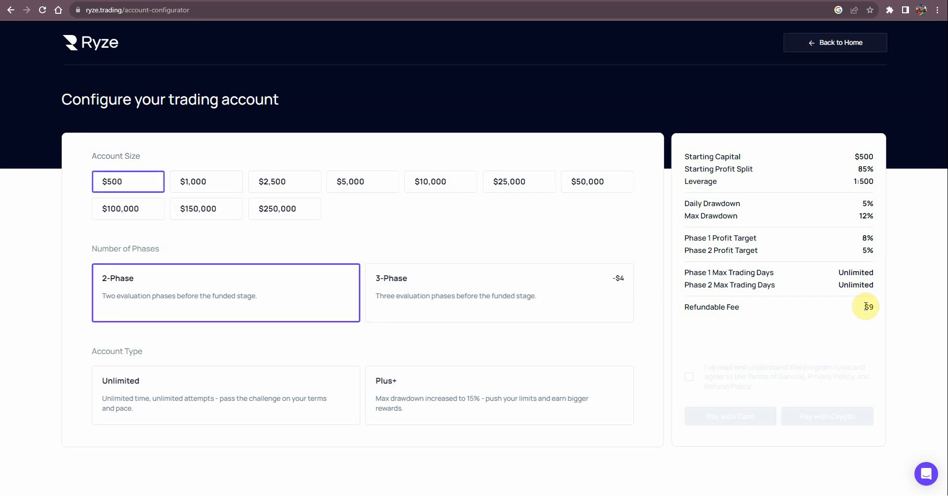
left_click(206, 182)
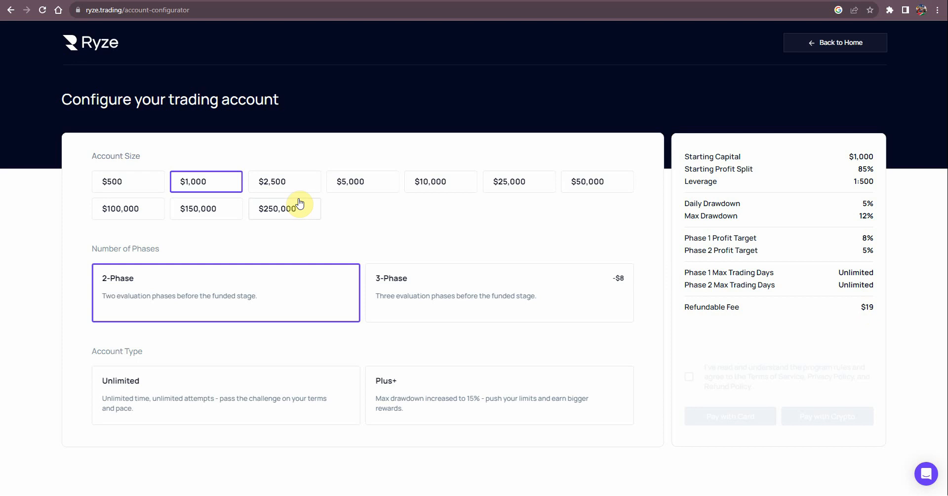
left_click(284, 182)
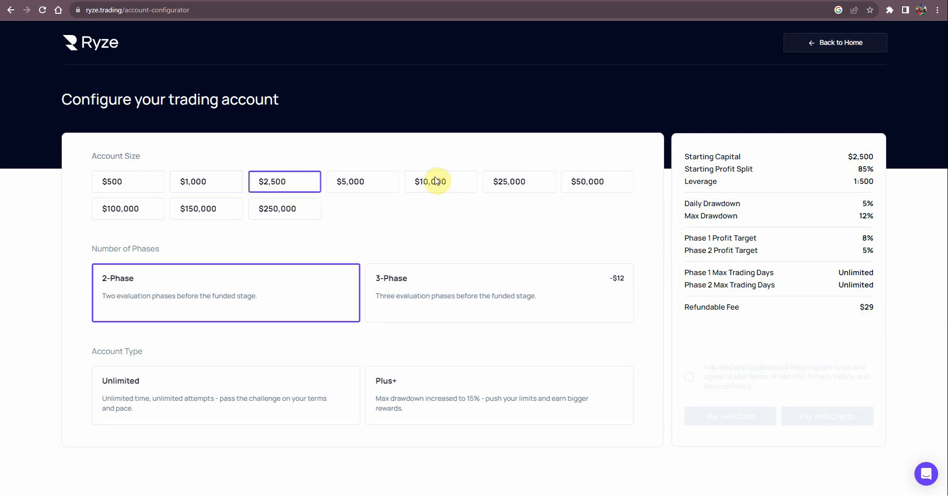
left_click(362, 182)
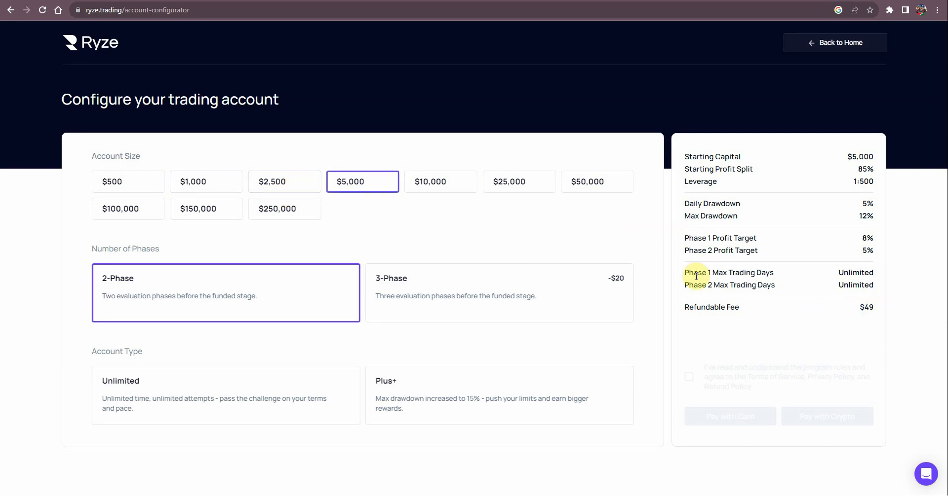
mouse_move(862, 229)
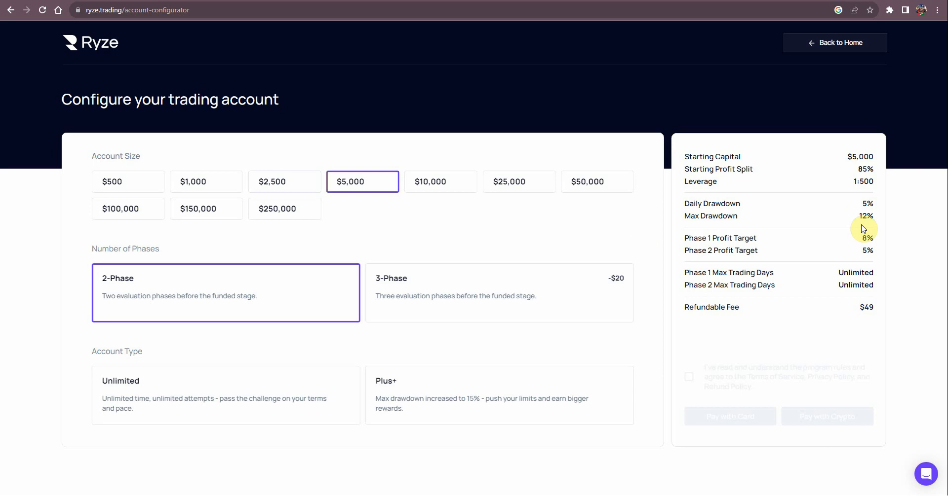
mouse_move(863, 237)
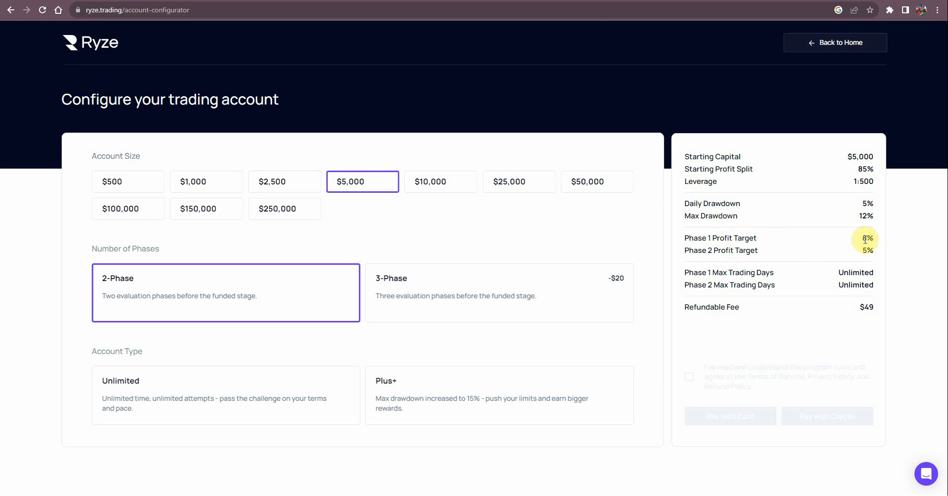
mouse_move(814, 249)
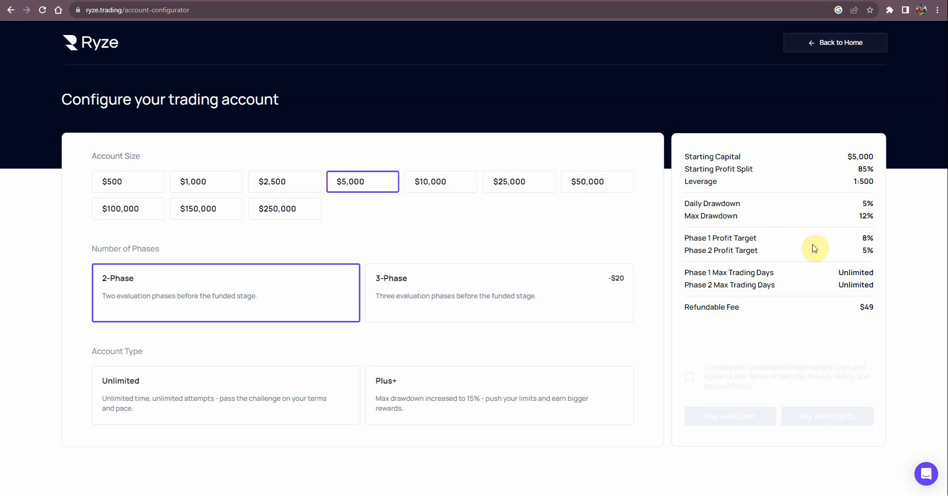
mouse_move(870, 252)
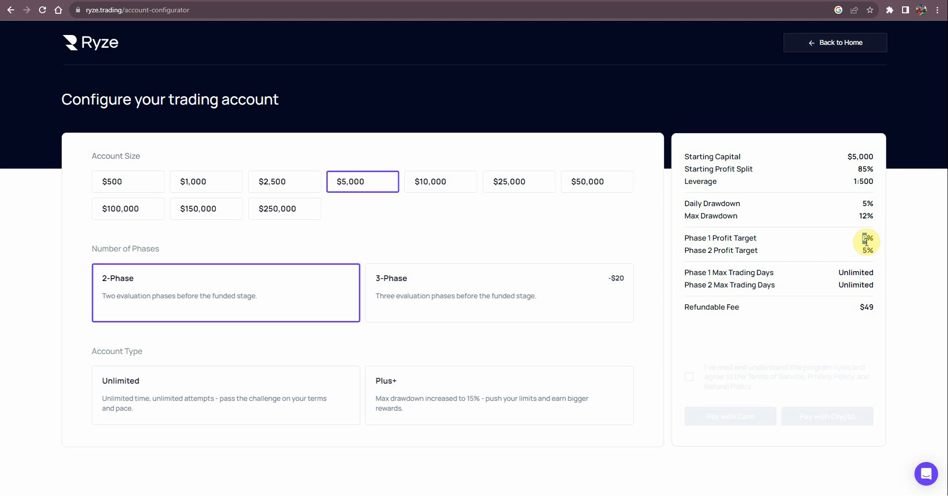
mouse_move(683, 311)
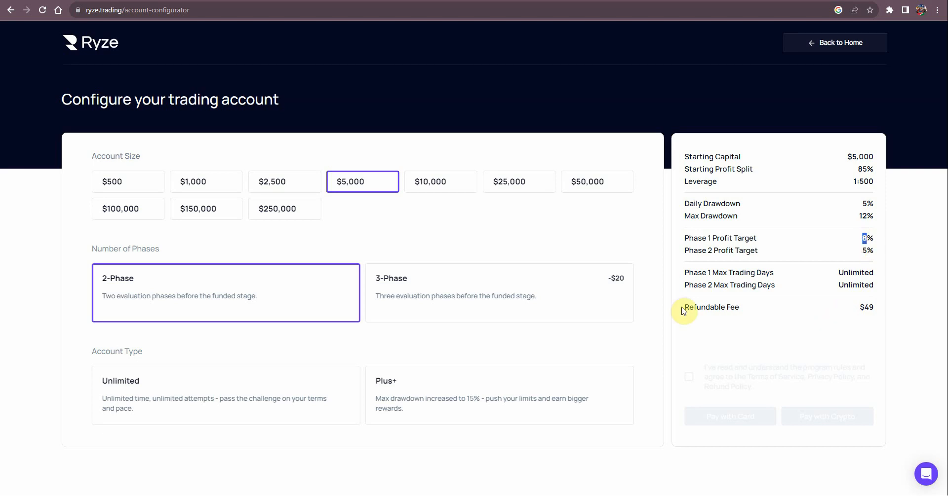
mouse_move(410, 290)
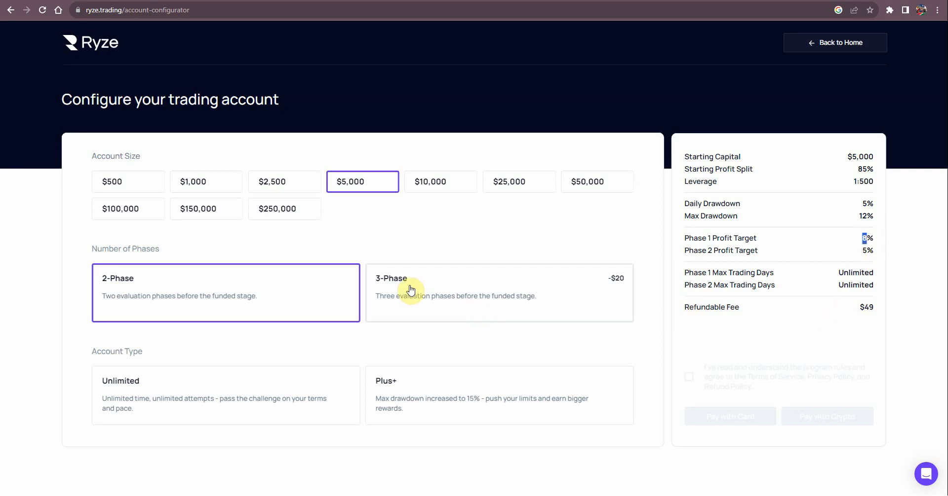
mouse_move(449, 302)
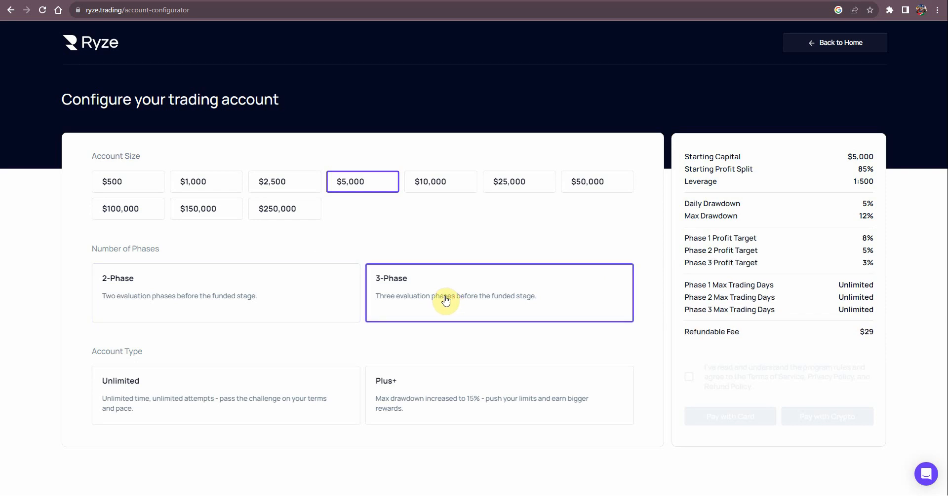
mouse_move(543, 298)
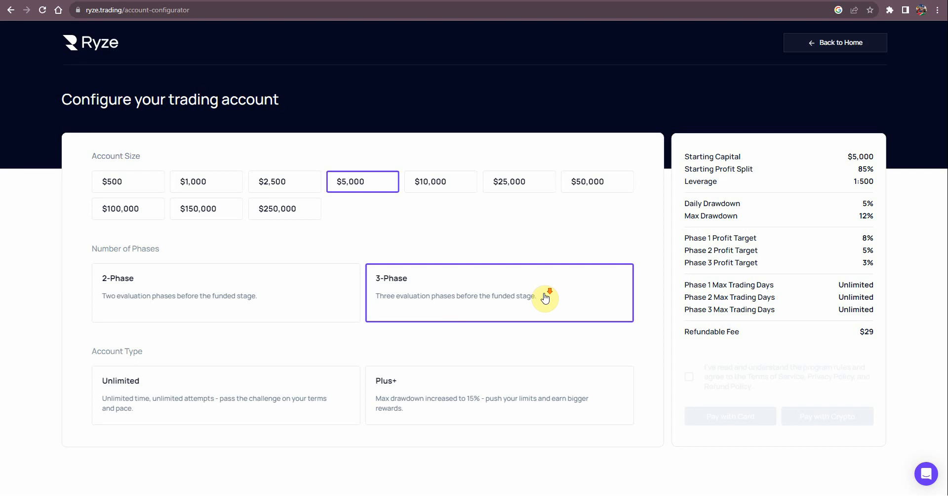
mouse_move(231, 215)
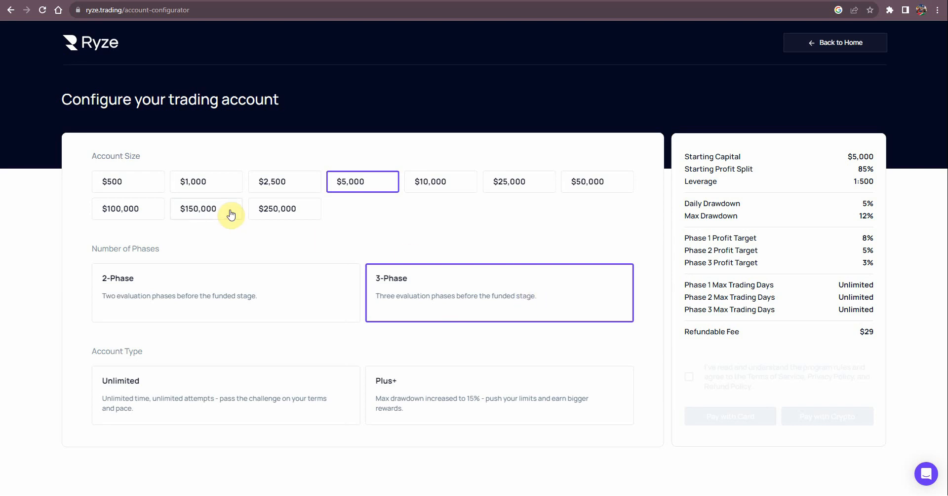
mouse_move(225, 224)
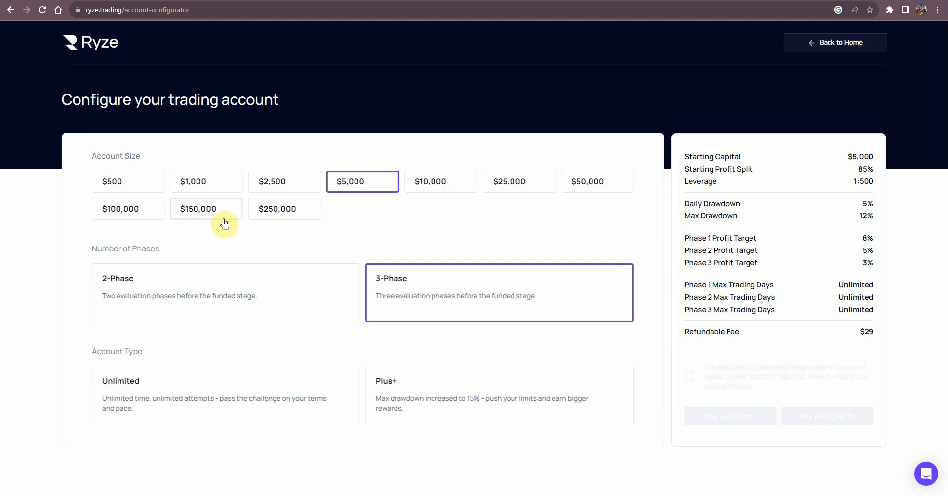
mouse_move(155, 53)
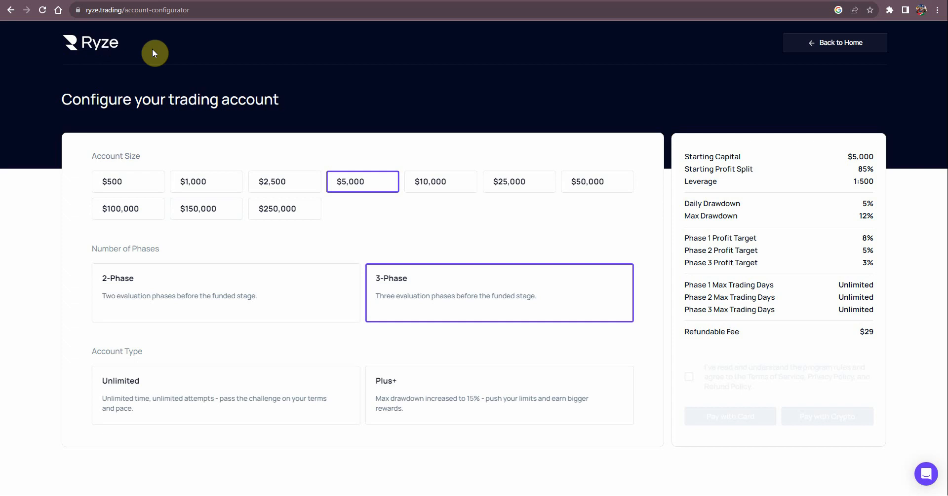
mouse_move(100, 40)
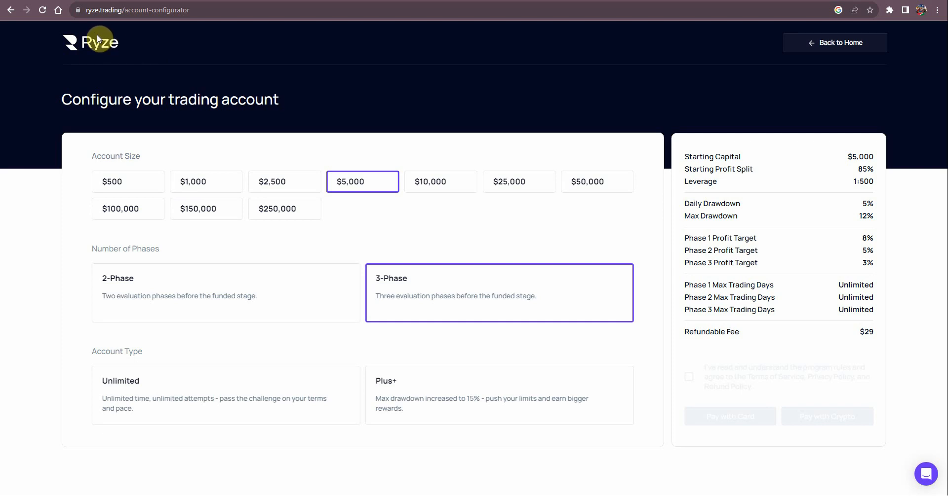
mouse_move(283, 109)
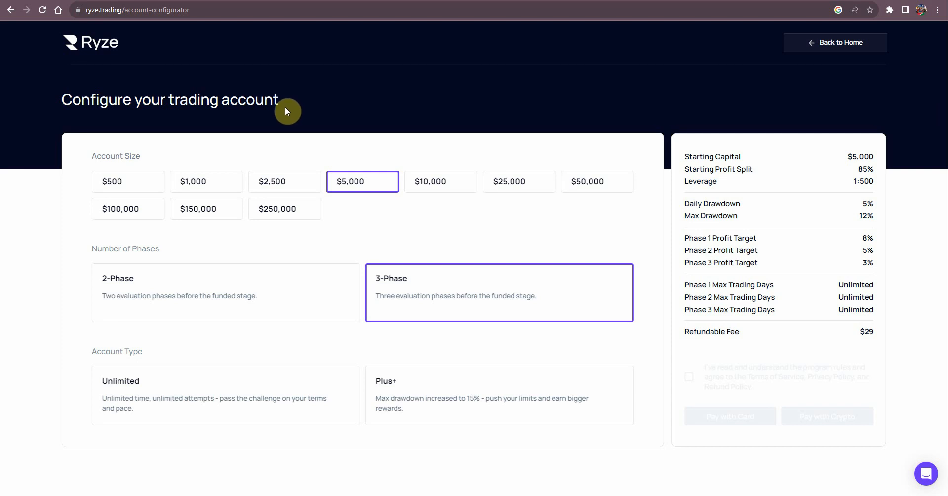
mouse_move(290, 113)
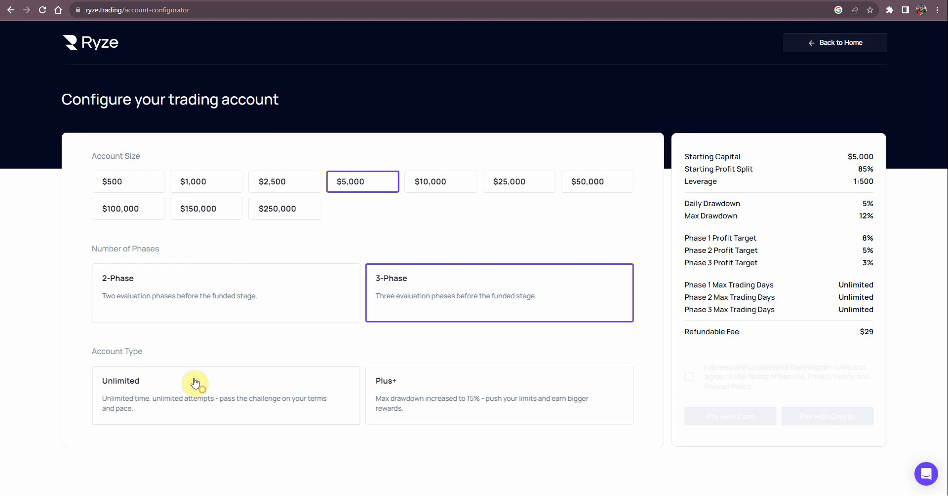
- Choose a Plus+ $1,000 account, compare 2-Phase, and return to 3-Phase with an $11 fee
left_click(500, 395)
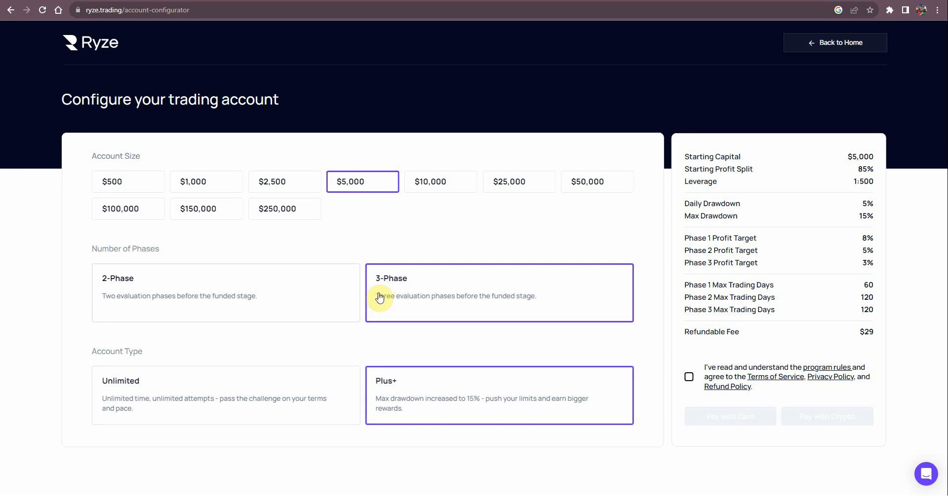
mouse_move(195, 186)
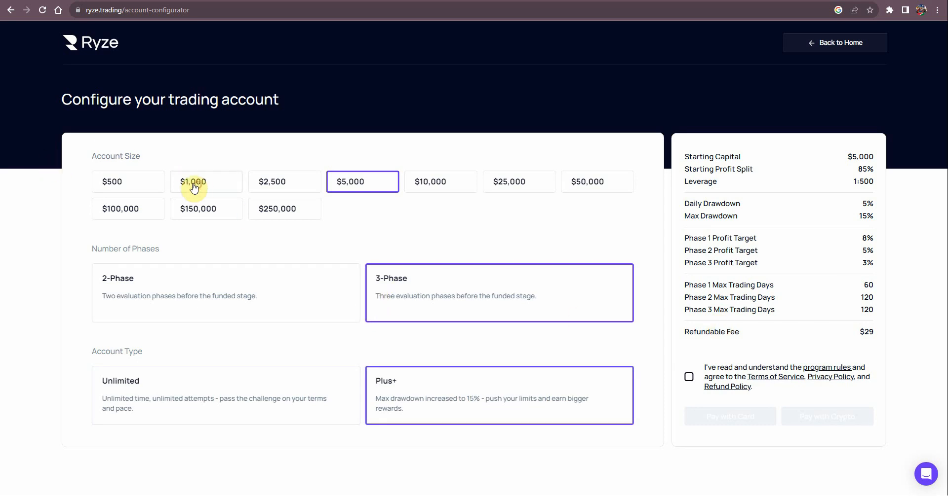
left_click(206, 181)
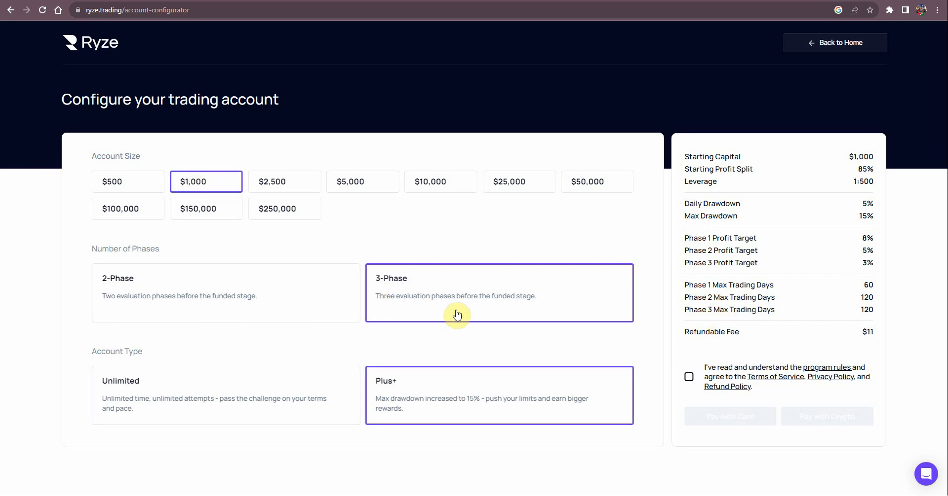
left_click(225, 293)
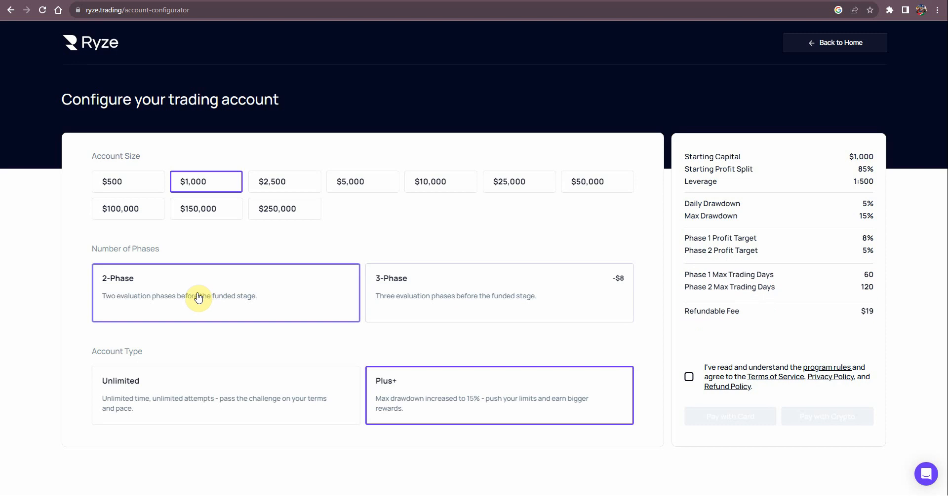
left_click(499, 293)
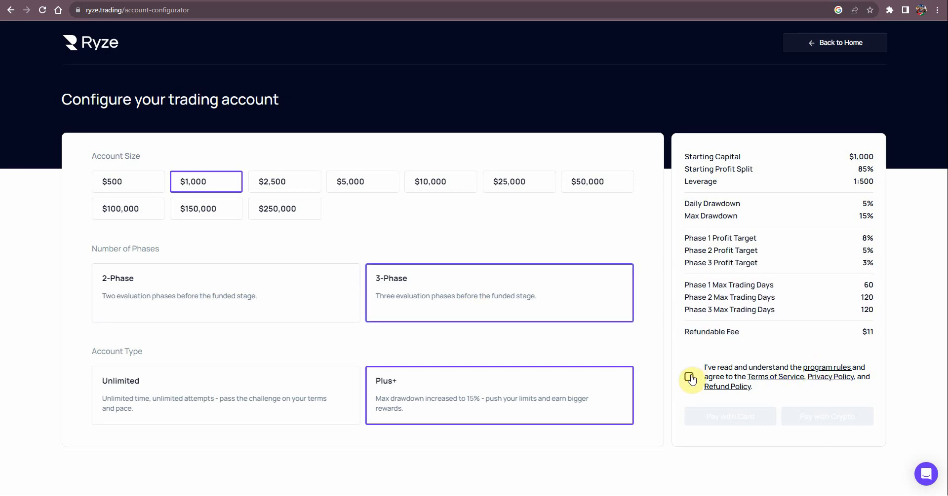
- Accept the program rules and terms and start crypto checkout for the account
left_click(688, 376)
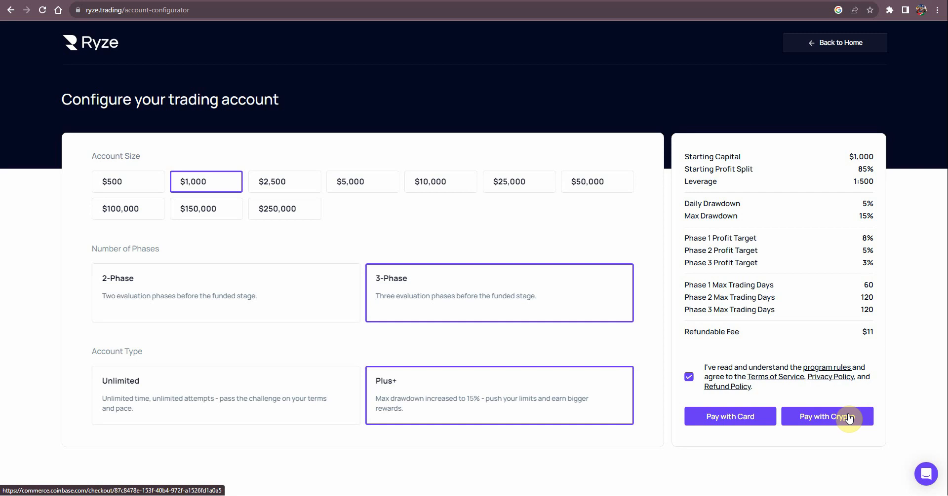
left_click(827, 416)
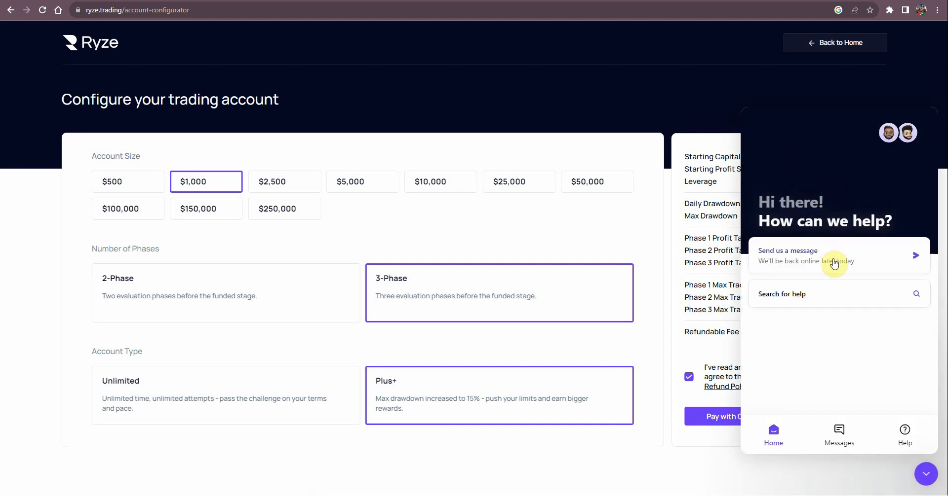
mouse_move(728, 177)
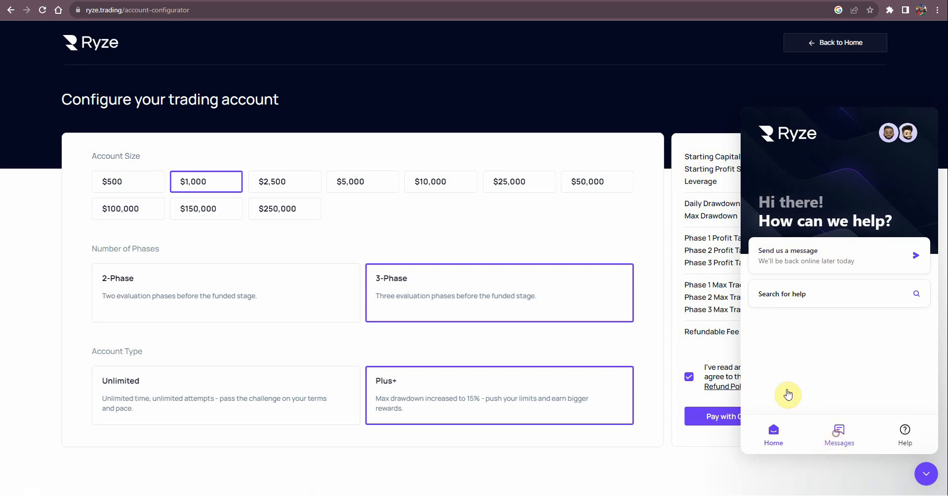
- Check the support chat's message history, close it, and start card checkout for the $1,000 account
left_click(838, 436)
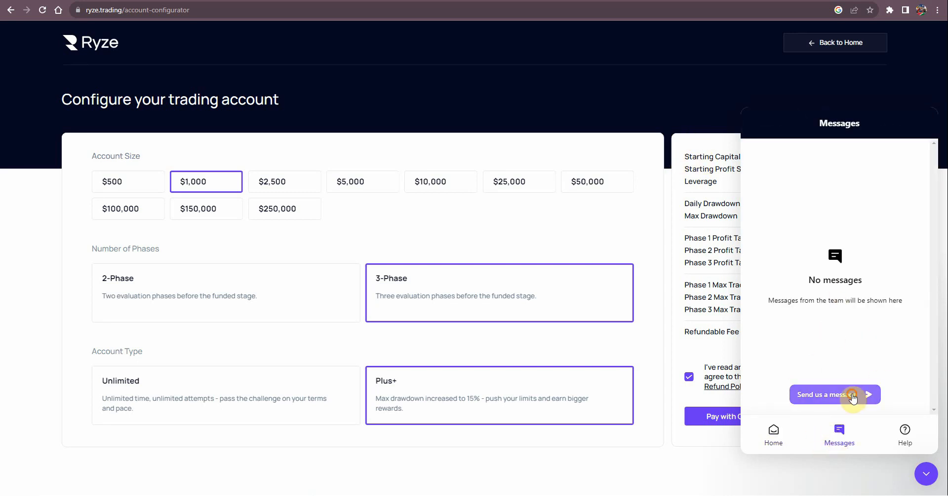
left_click(834, 395)
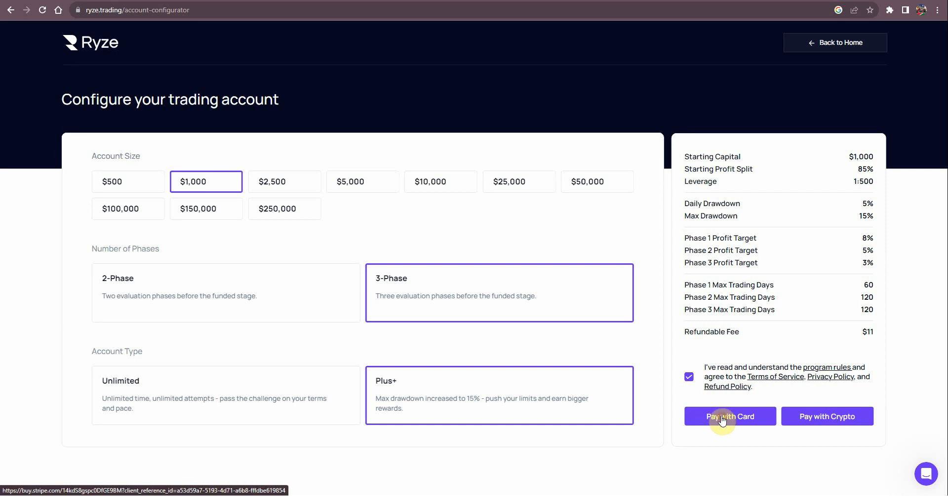
left_click(729, 417)
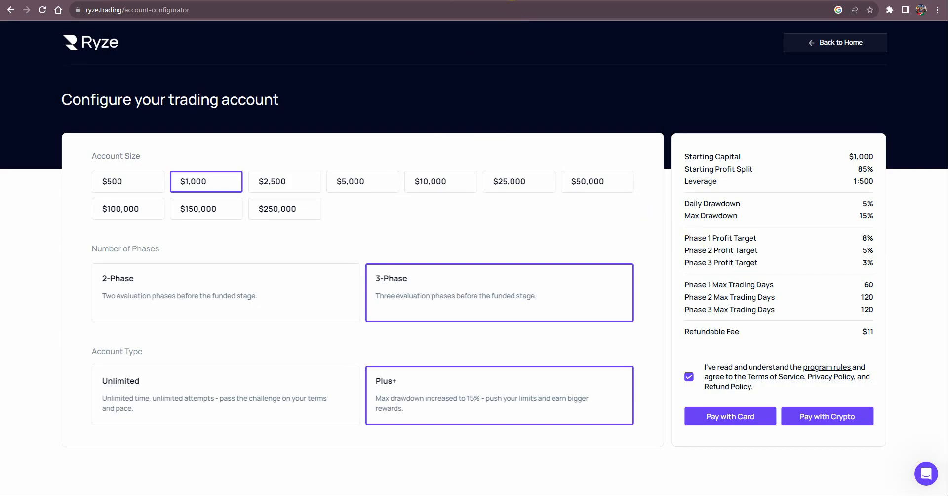
left_click(729, 416)
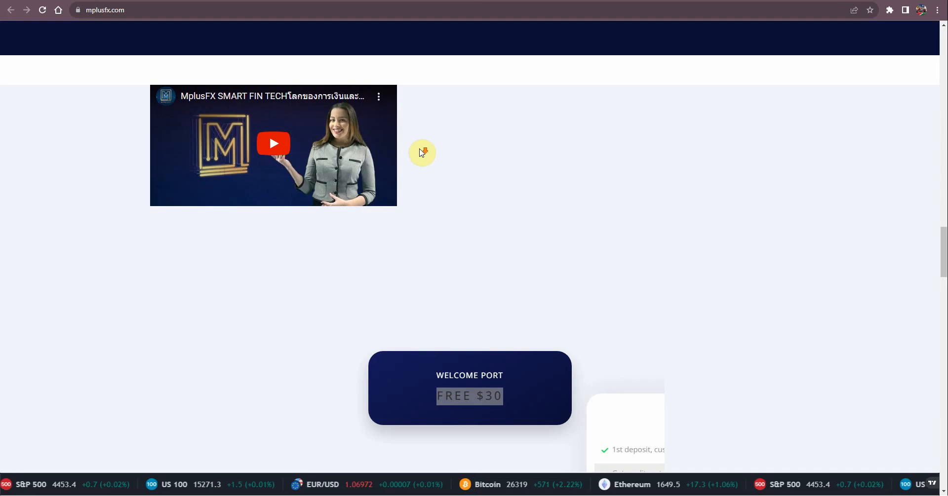
- Scroll the MplusFX homepage down past the KYC section toward the Promotion cards
scroll("down", 3)
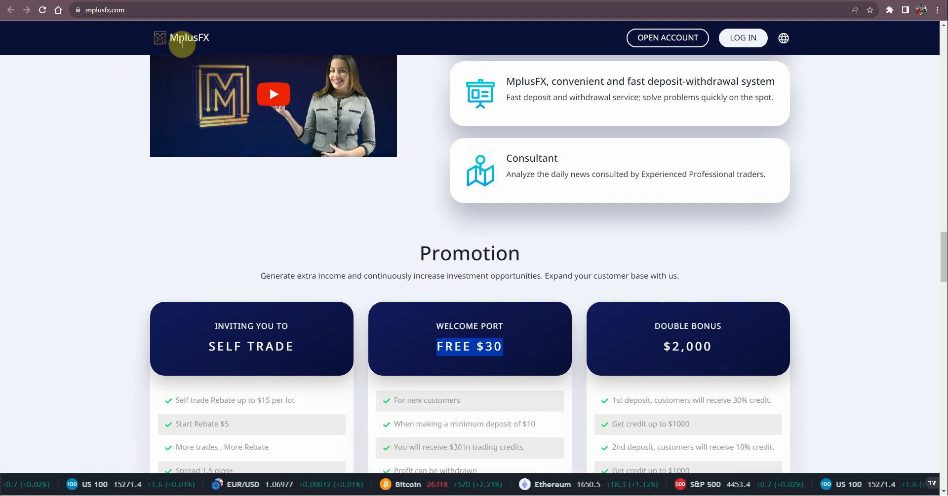
mouse_move(423, 250)
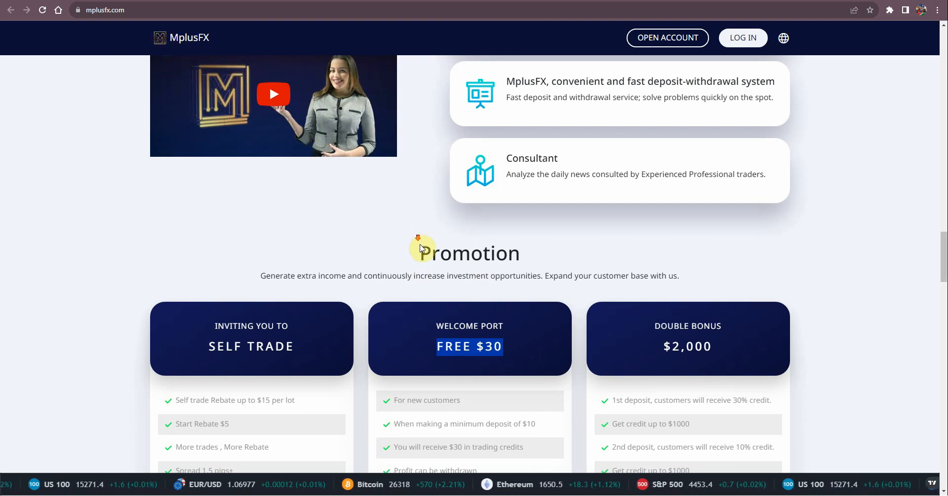
scroll("down", 3)
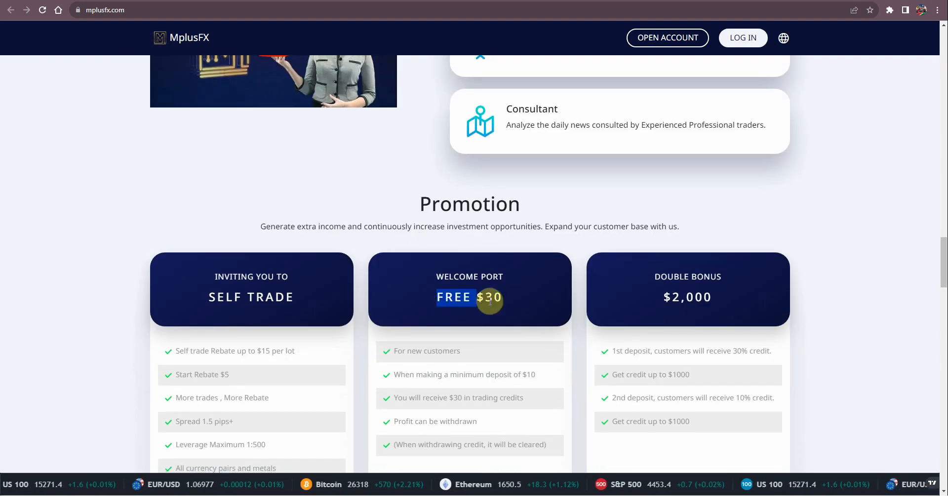
scroll("up", 3)
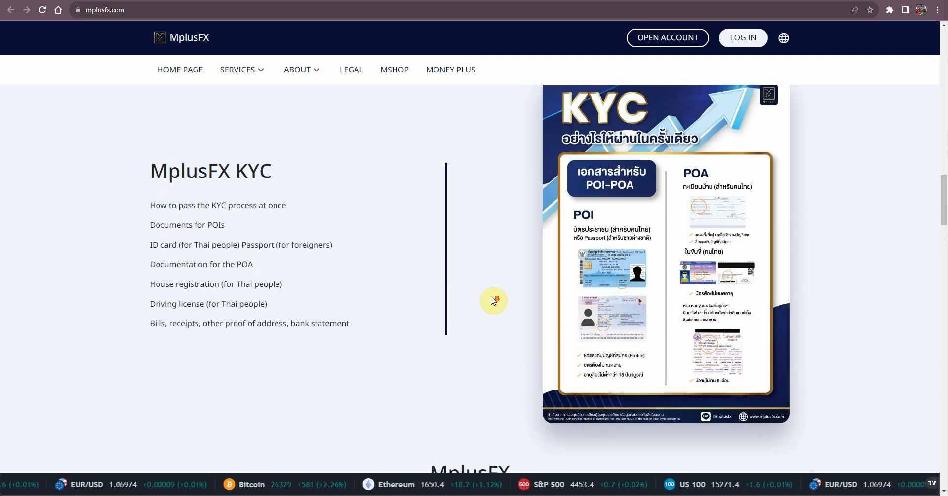
scroll("down", 3)
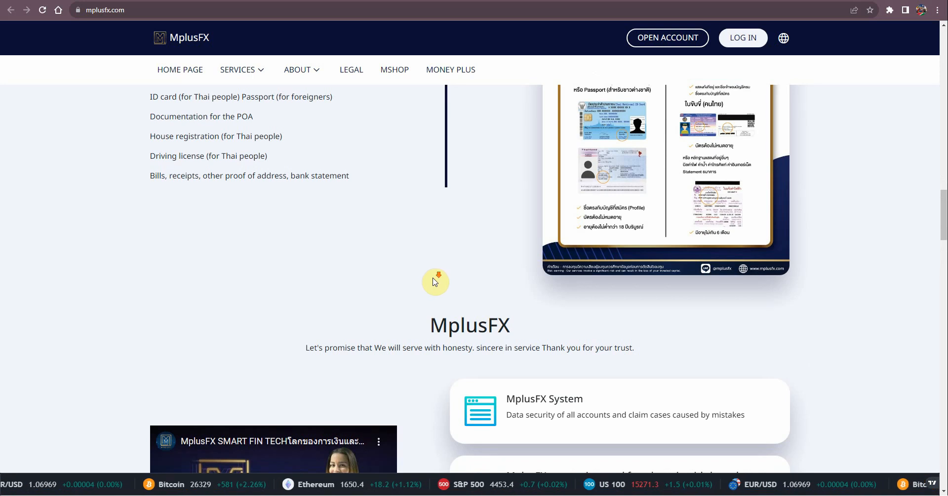
scroll("down", 3)
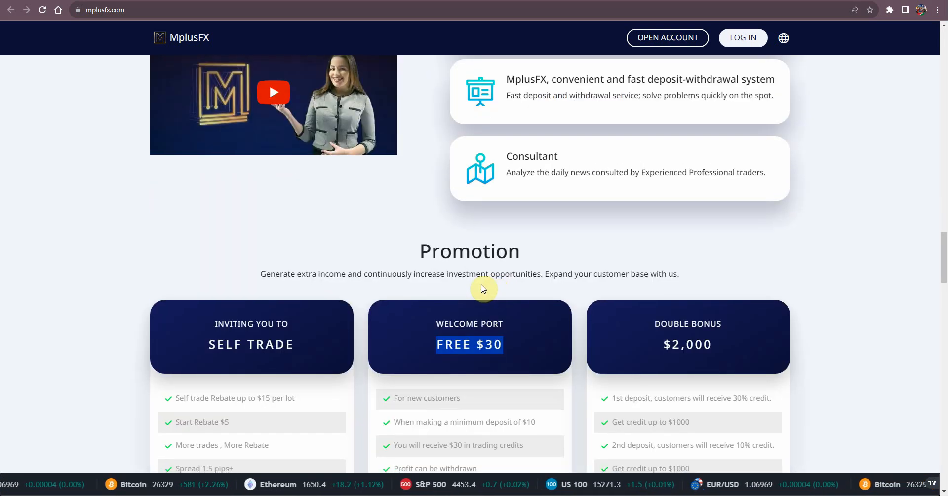
scroll("down", 3)
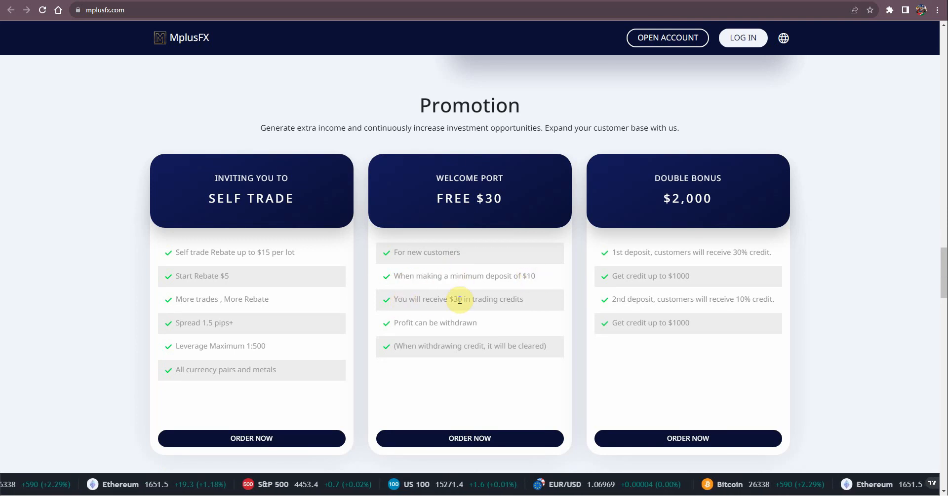
mouse_move(445, 320)
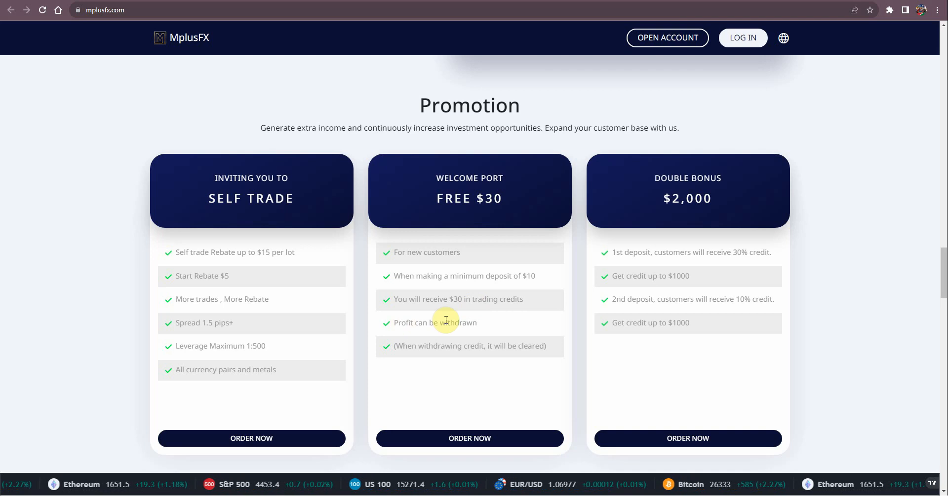
- Scroll to the Trading Account Type section and back up to the free $30 welcome bonus promotion
scroll("down", 3)
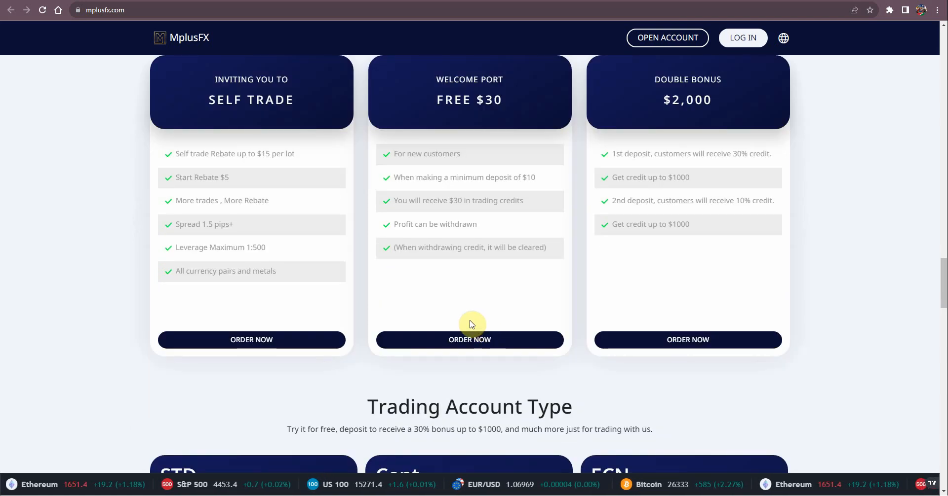
scroll("down", 3)
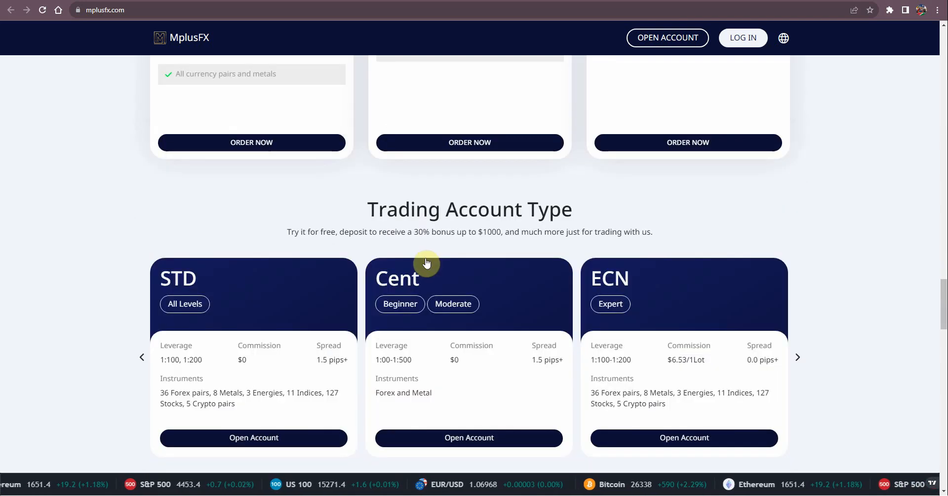
scroll("up", 3)
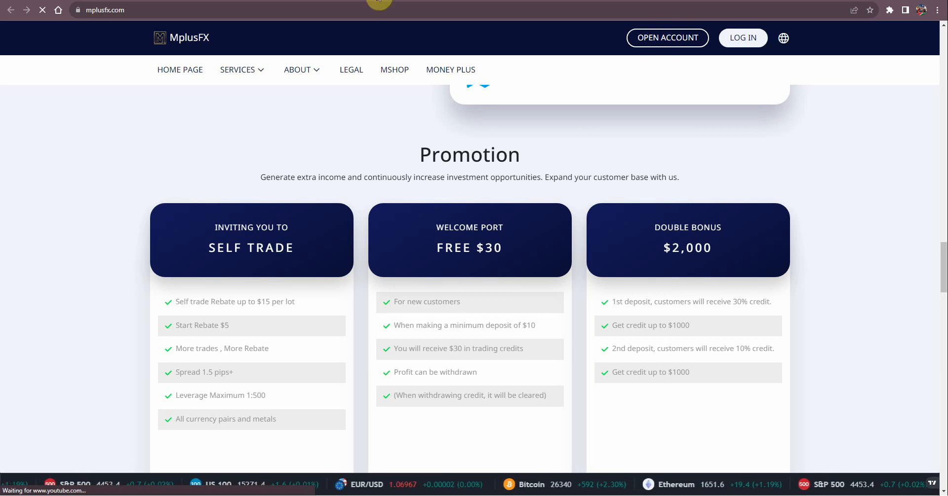
scroll("down", 3)
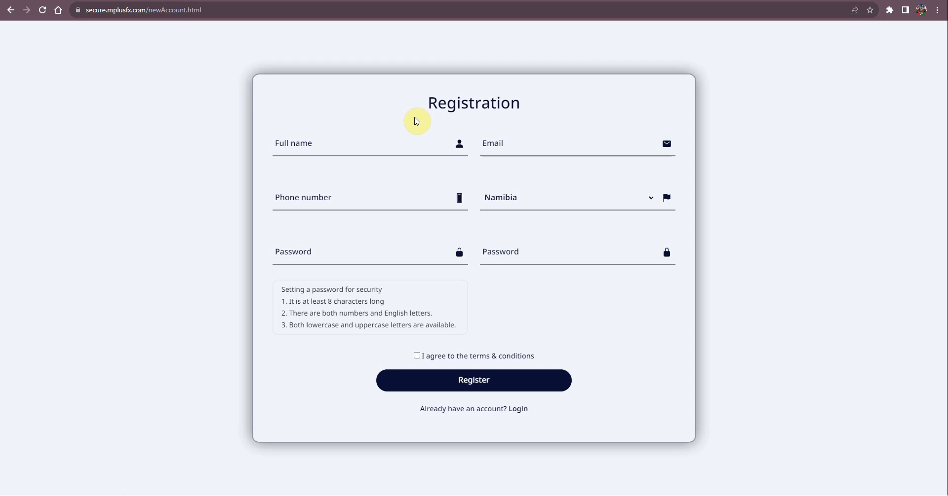
mouse_move(429, 130)
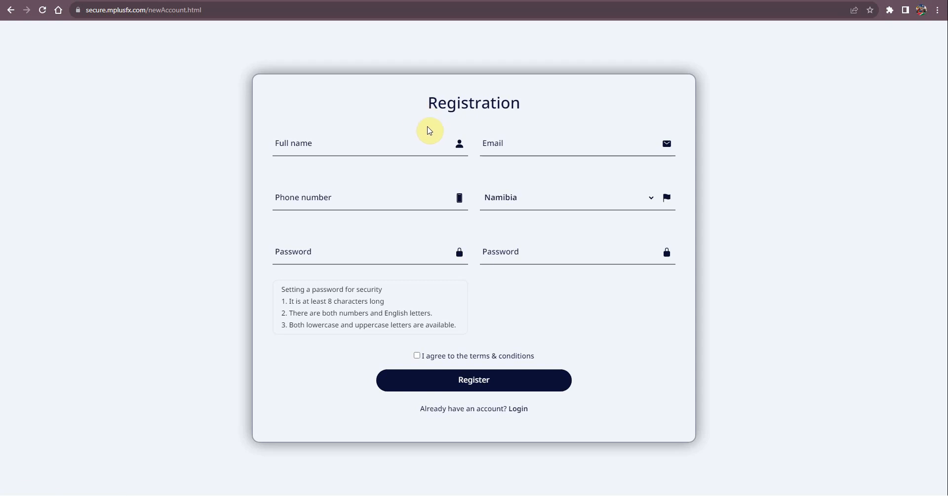
mouse_move(426, 132)
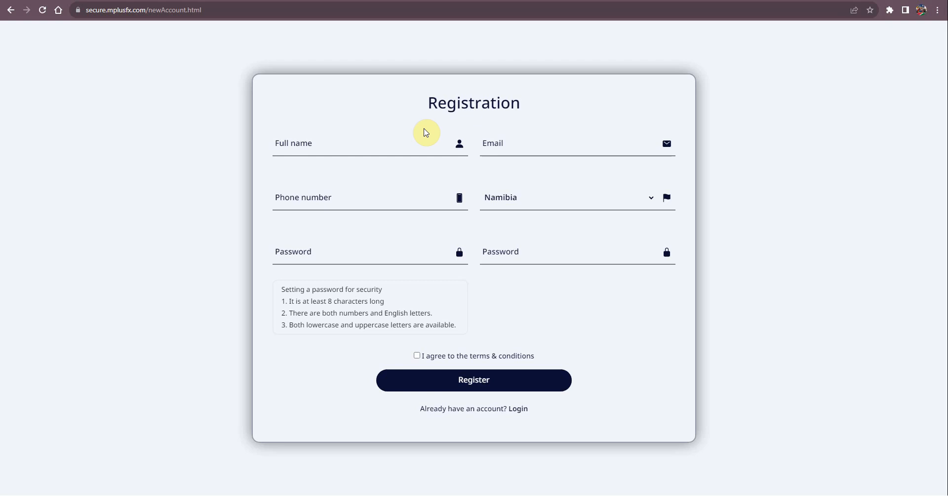
mouse_move(193, 3)
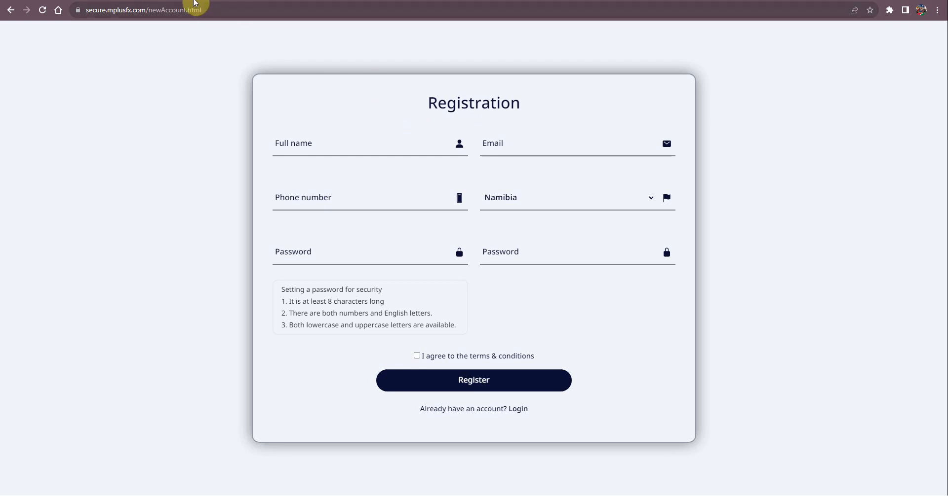
mouse_move(312, 3)
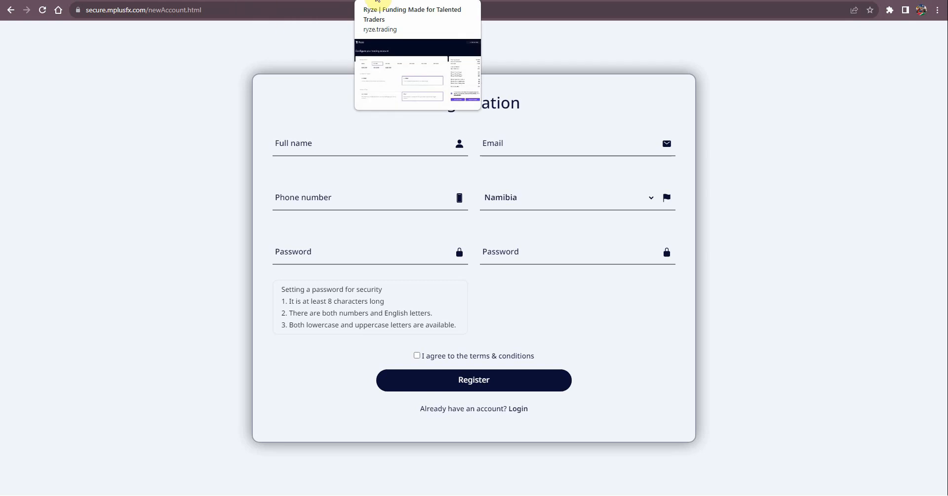
mouse_move(370, 3)
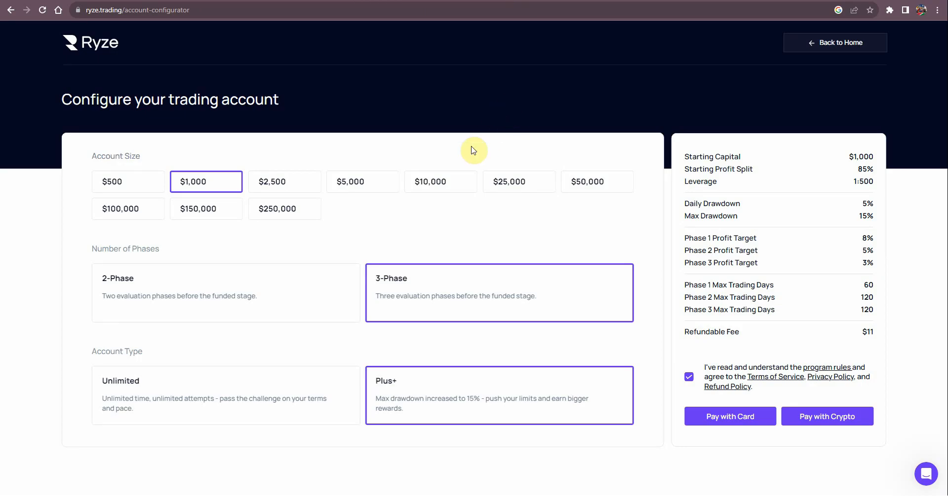
mouse_move(321, 180)
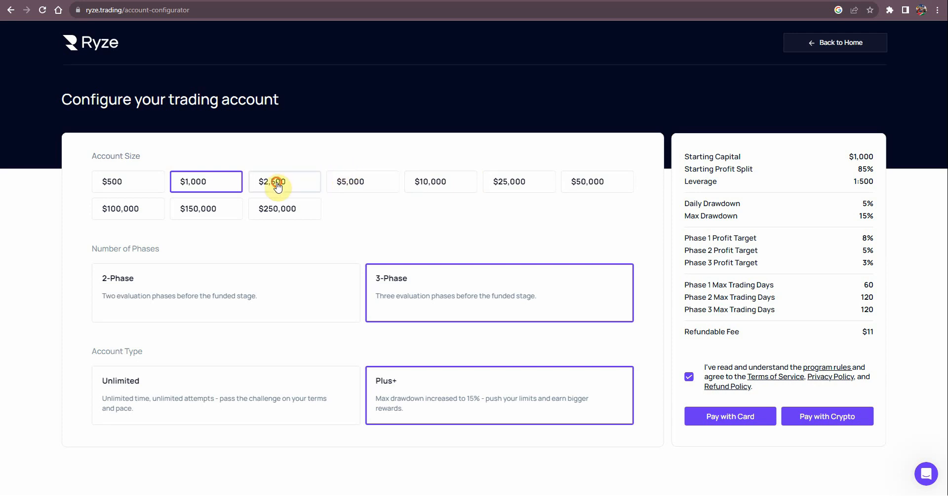
- Compare the $2,500 size, then settle the 3-Phase Plus+ account on $500 with a $5 refundable fee
left_click(284, 181)
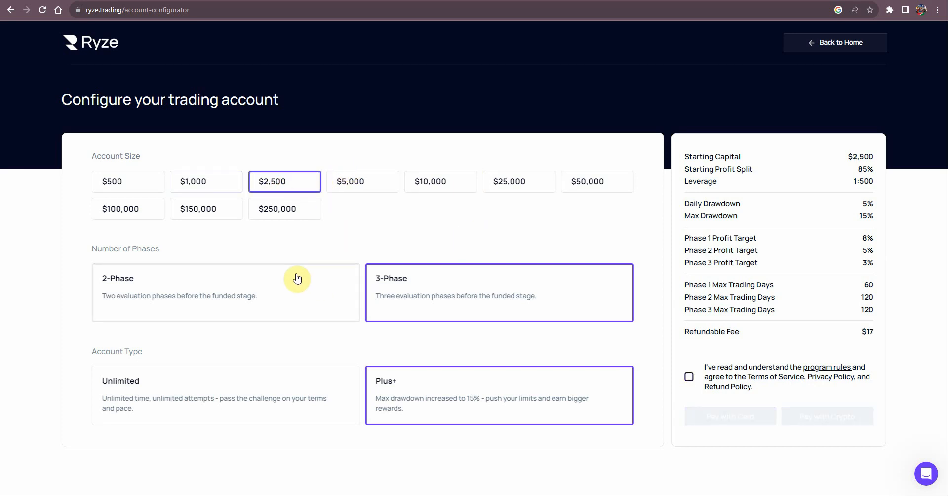
left_click(128, 181)
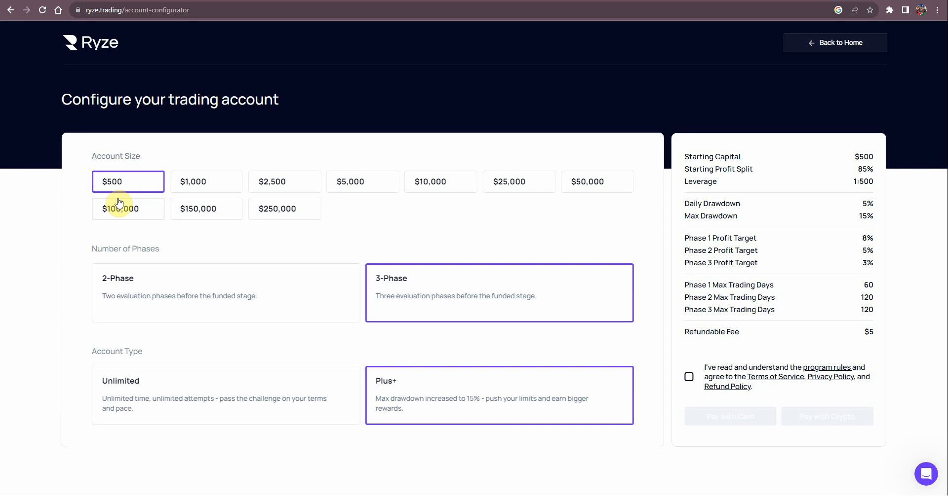
mouse_move(120, 171)
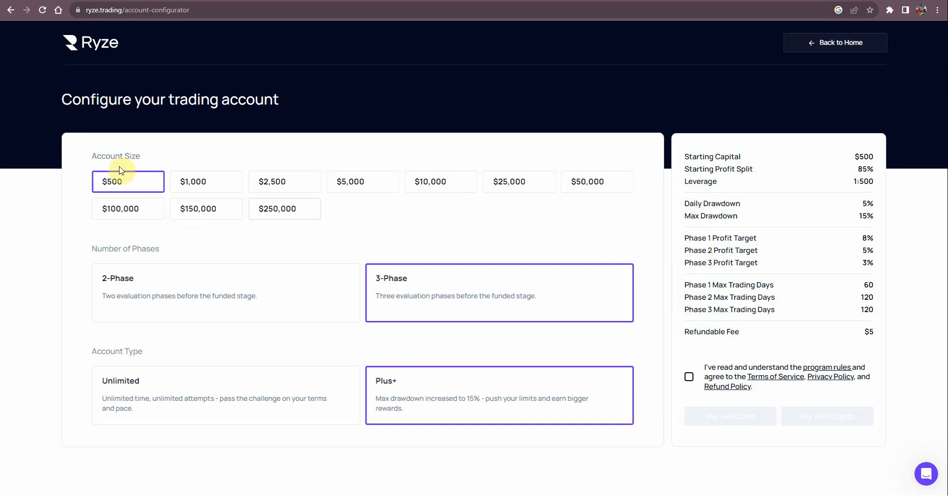
mouse_move(736, 228)
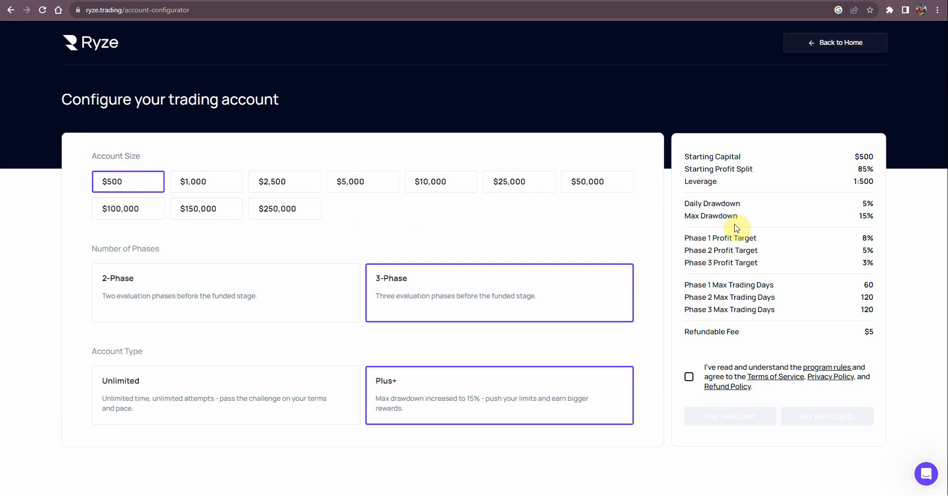
mouse_move(635, 266)
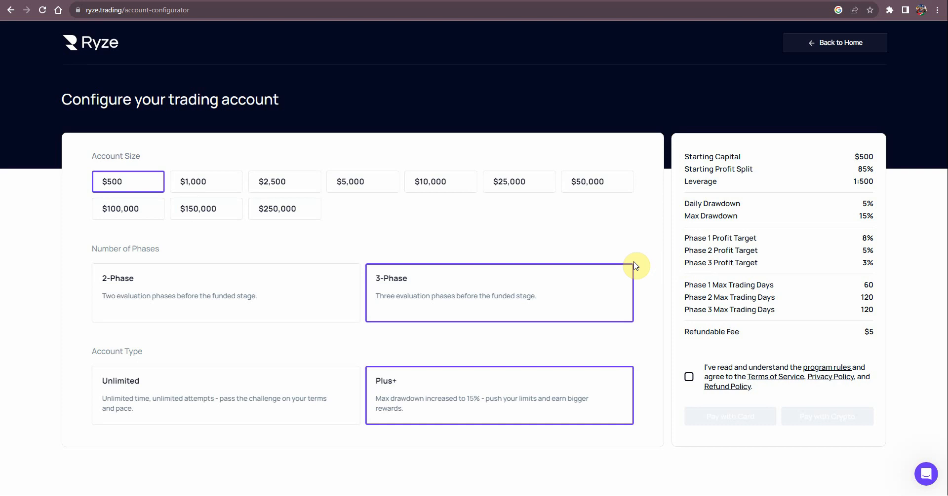
mouse_move(361, 249)
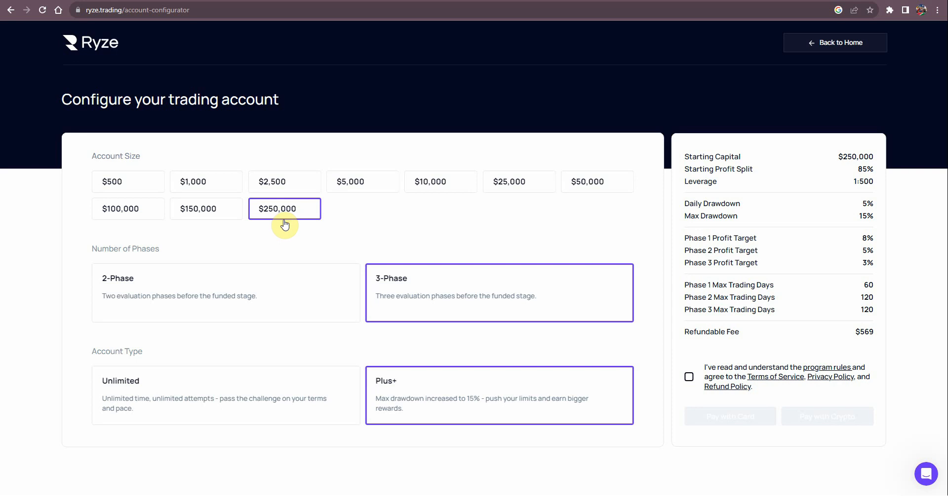
left_click(128, 181)
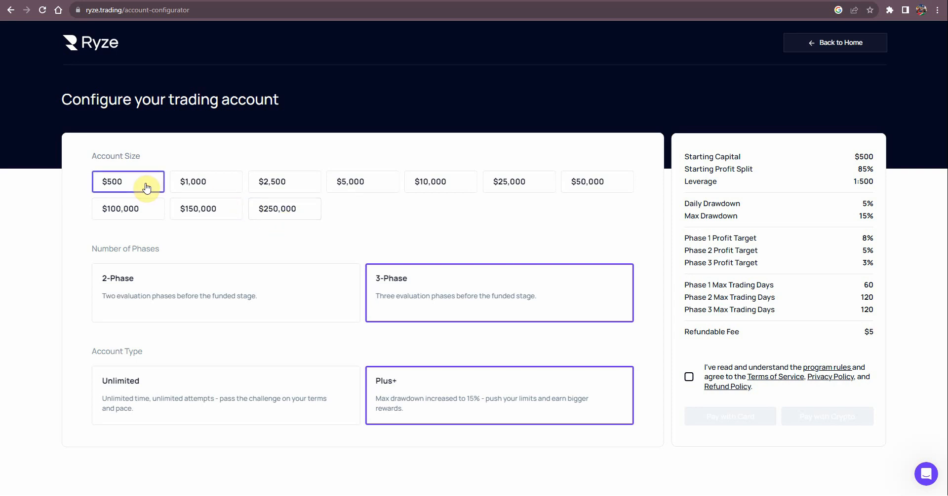
mouse_move(222, 215)
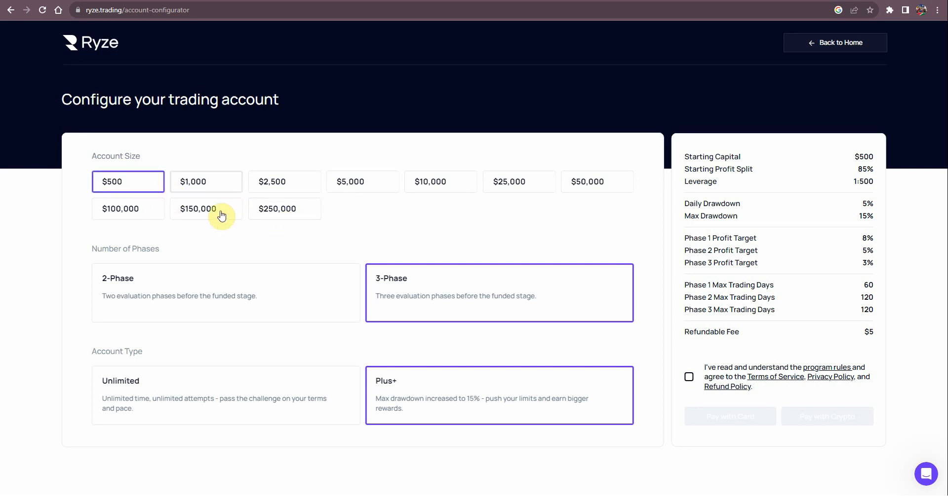
mouse_move(192, 216)
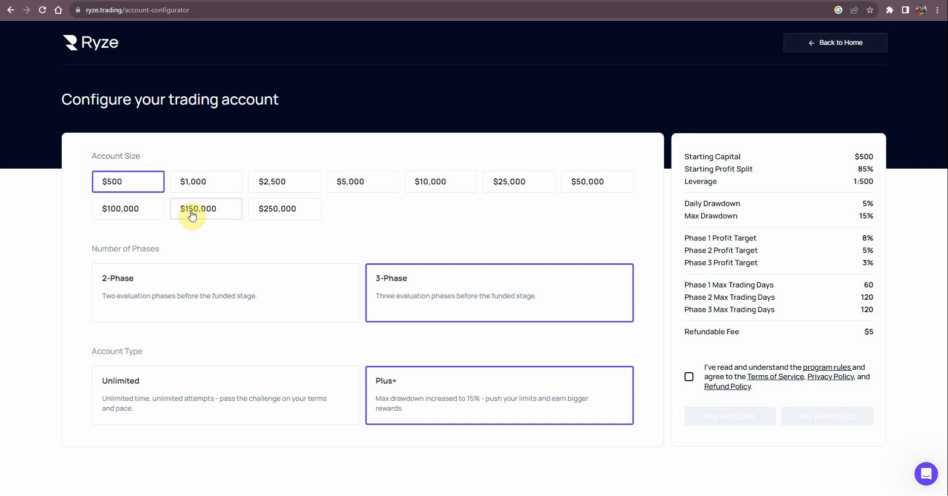
mouse_move(240, 219)
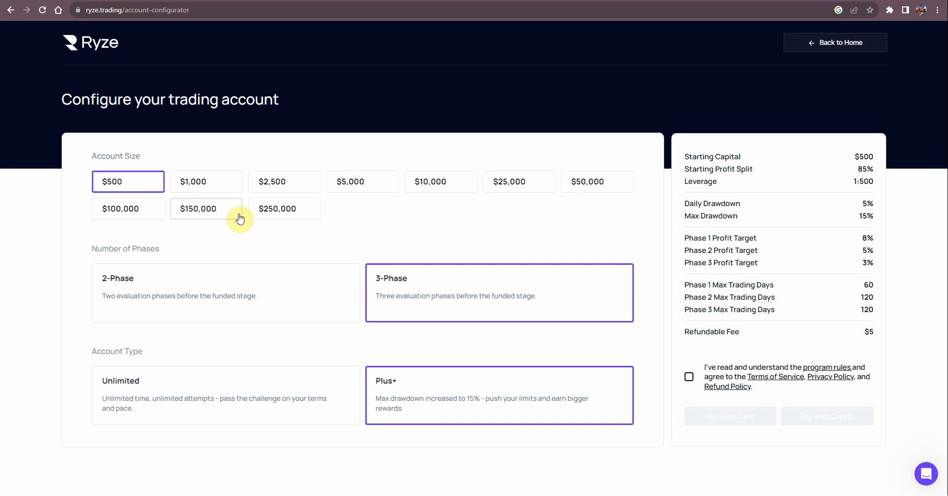
mouse_move(112, 181)
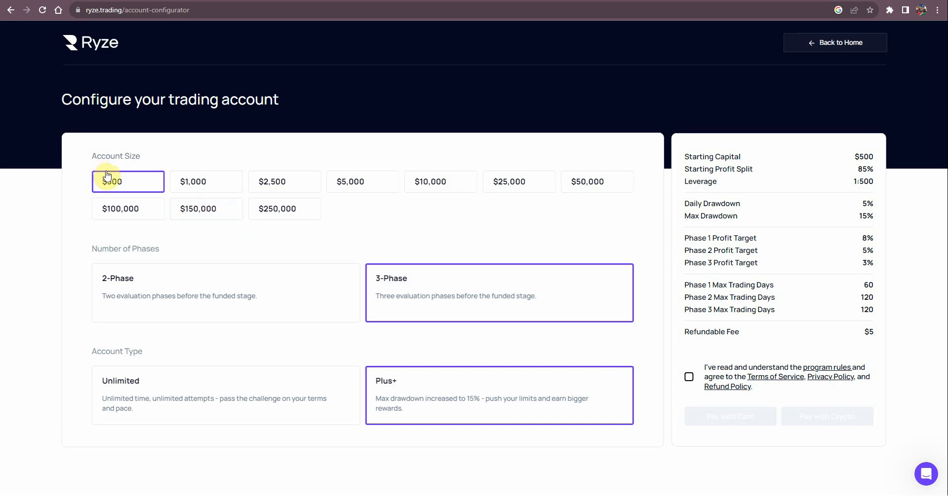
mouse_move(225, 189)
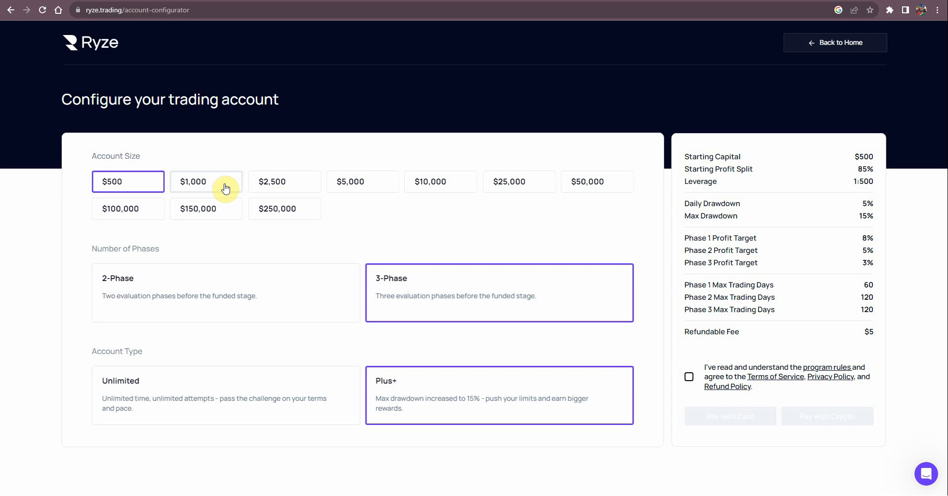